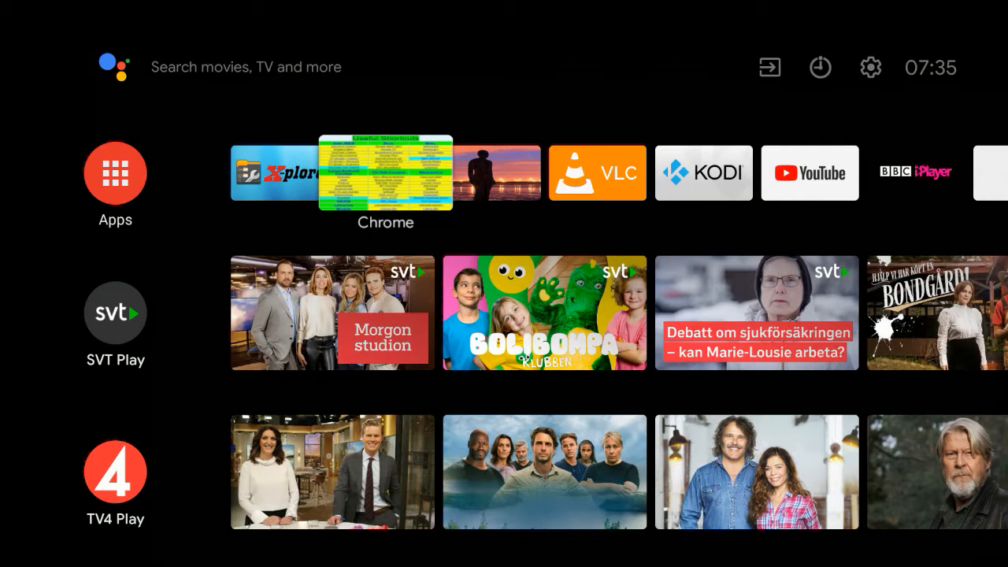
click(386, 172)
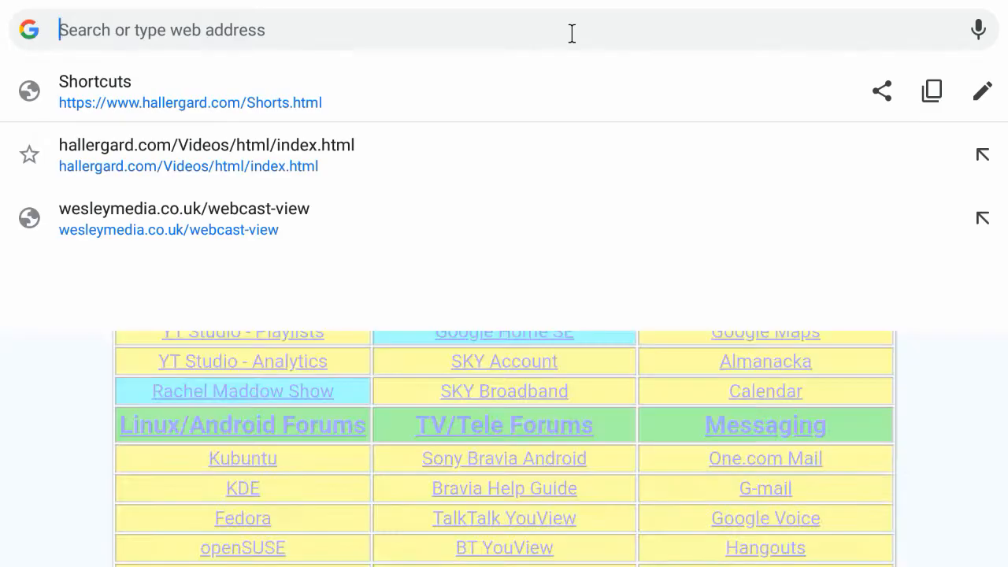
text(http://192.168.0.1)
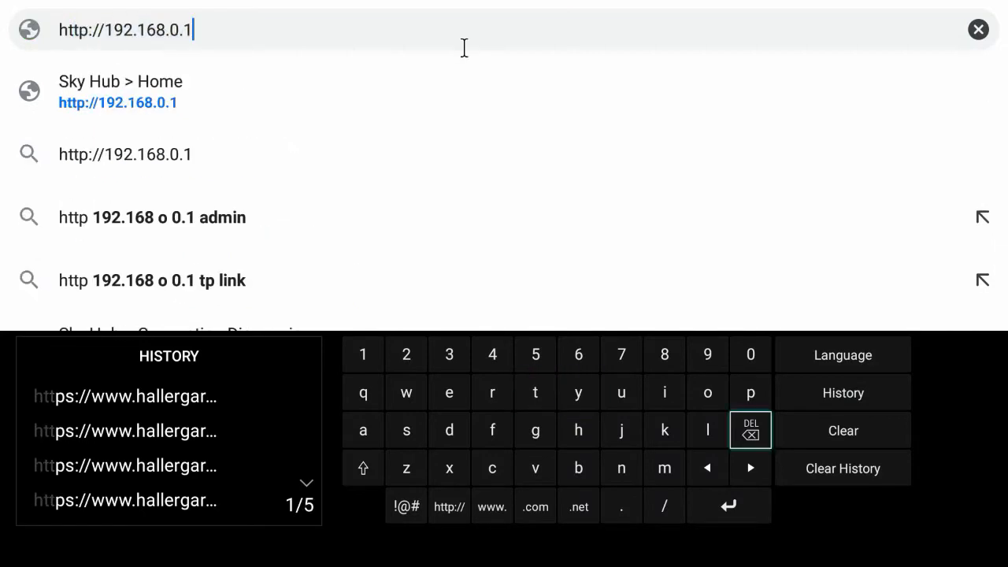
click(407, 353)
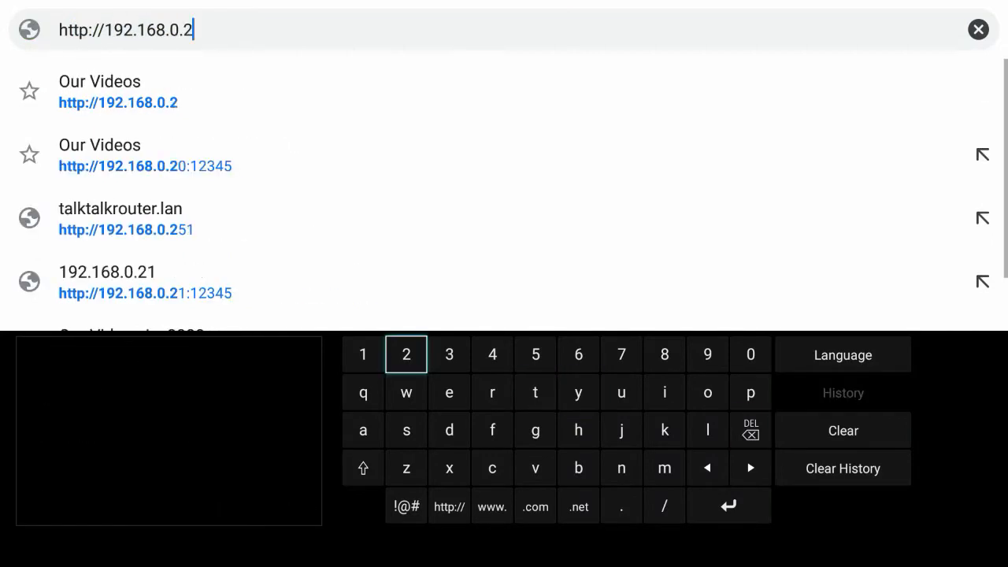
click(405, 505)
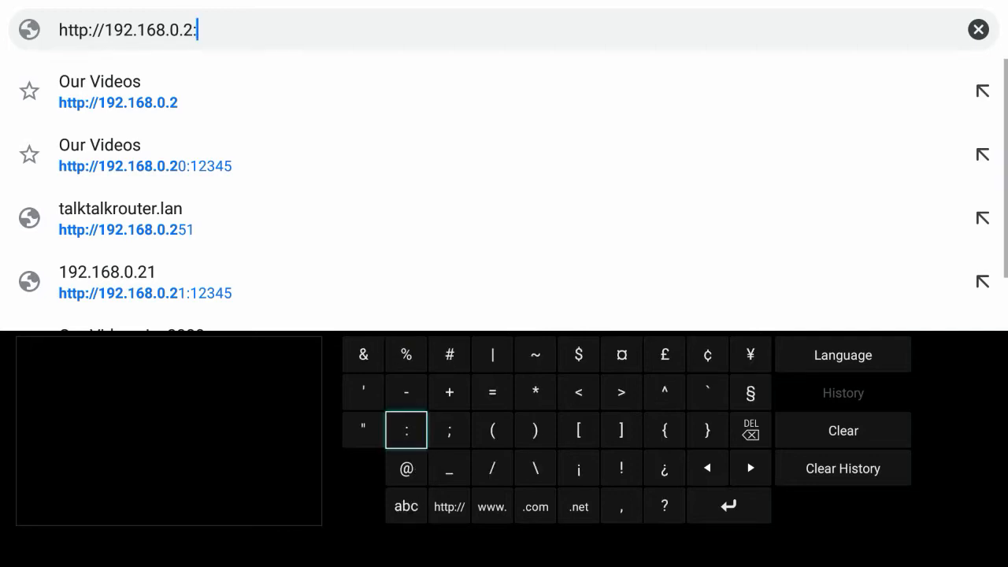
click(406, 505)
text(80)
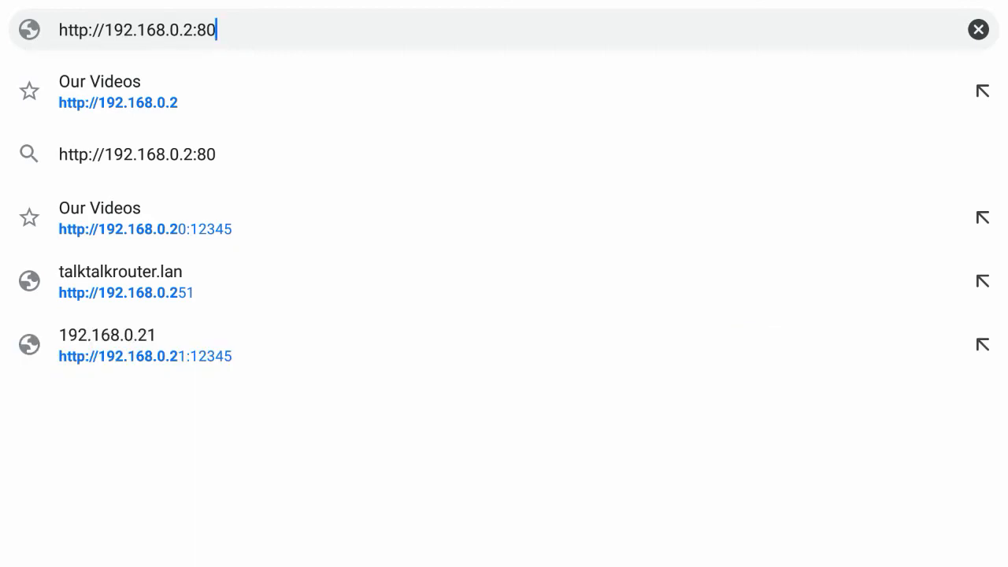
mouse_move(331, 90)
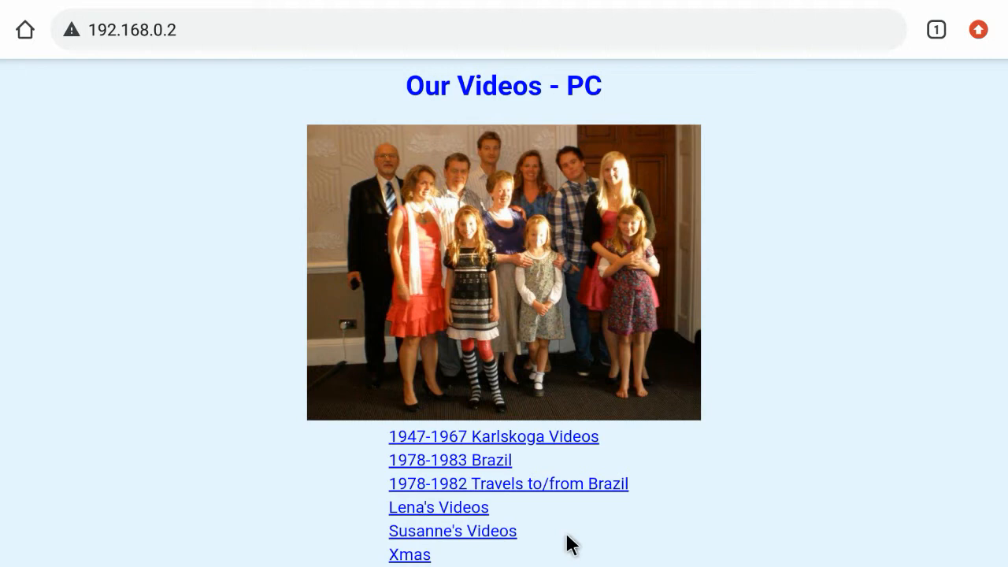
Load the Our Videos - PC site and play the 2018 October garden video
scroll(down, 3)
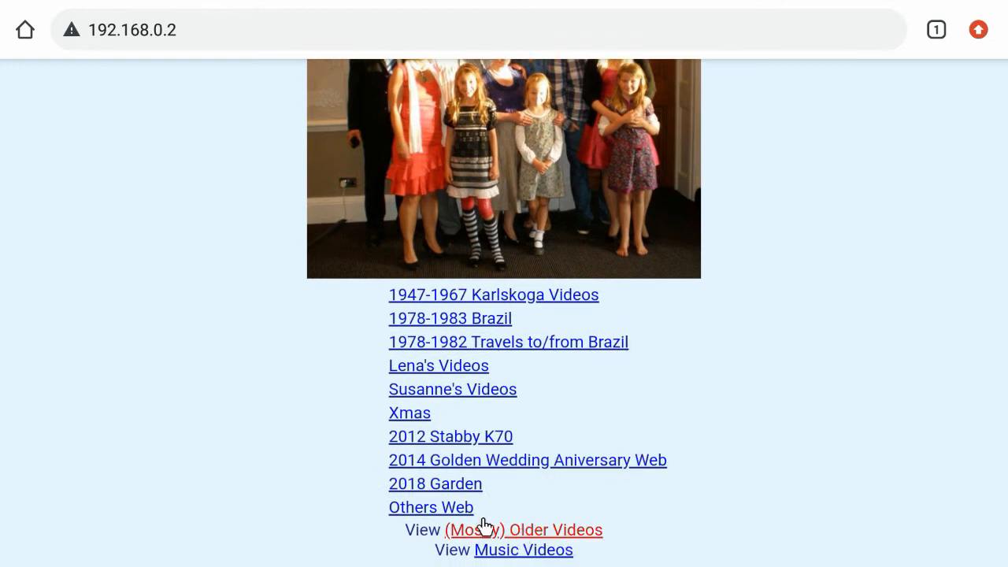
click(435, 484)
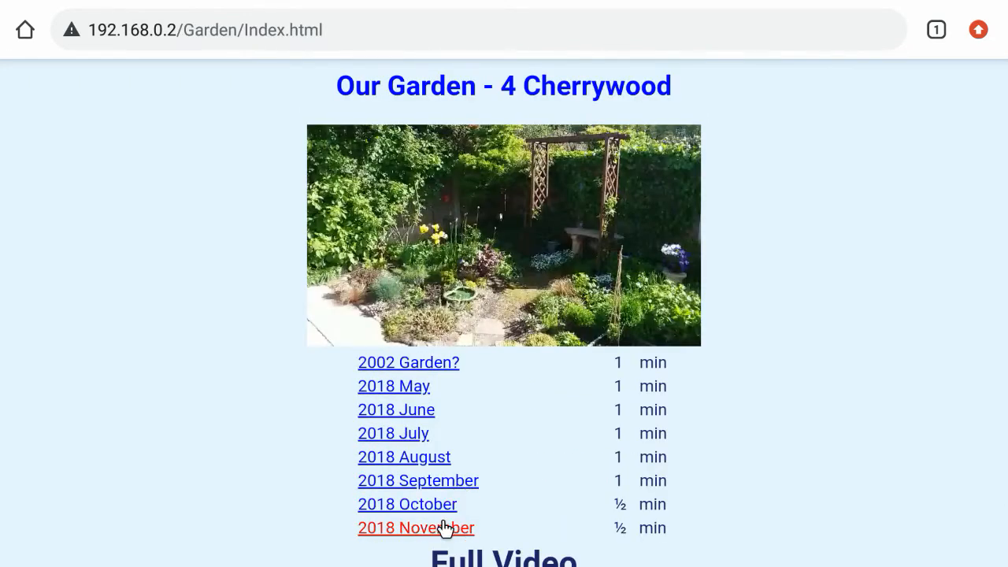
click(407, 504)
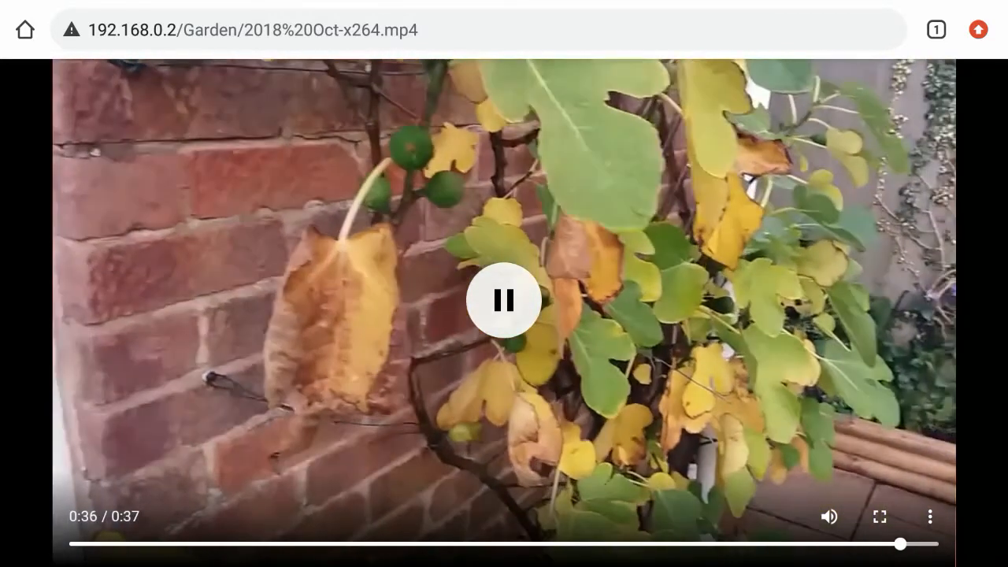
click(502, 300)
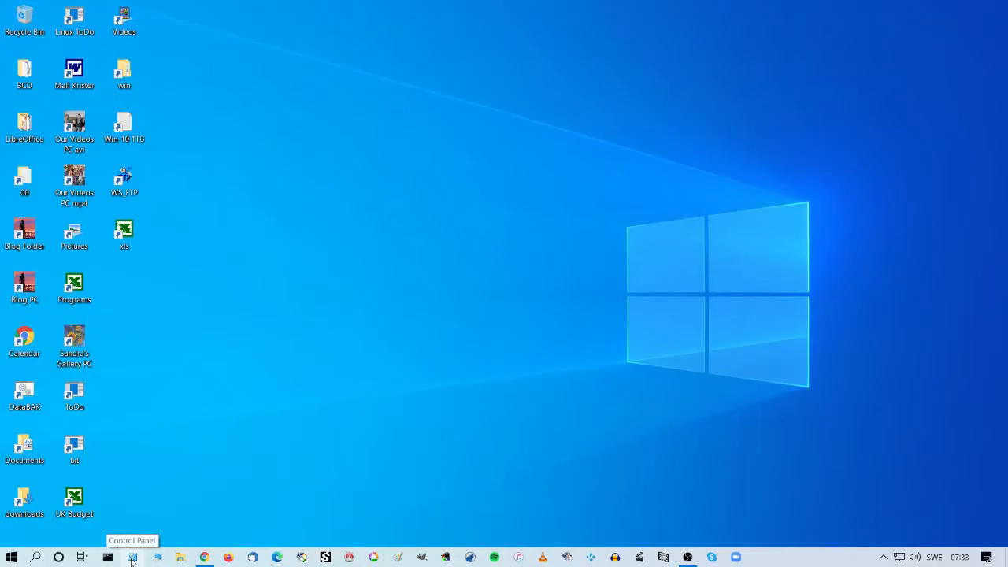
Turn on Internet Information Services with its Web Management Tools in Windows Features and confirm
click(132, 557)
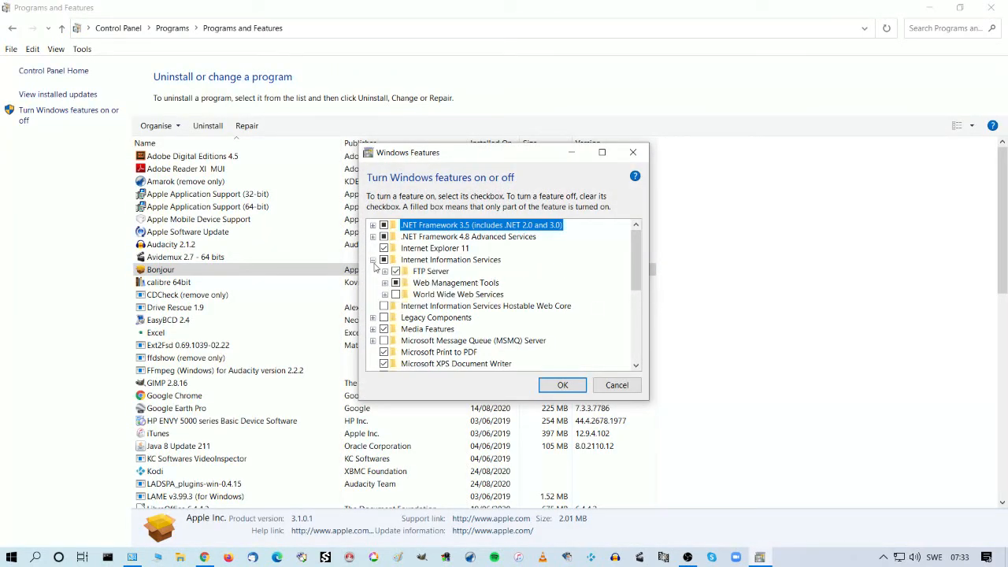
click(385, 282)
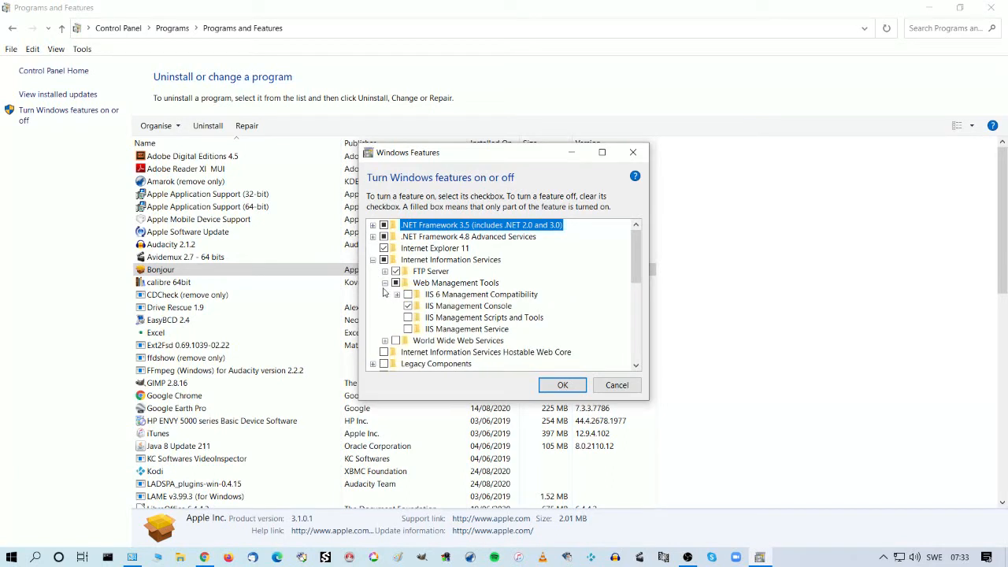
scroll(down, 3)
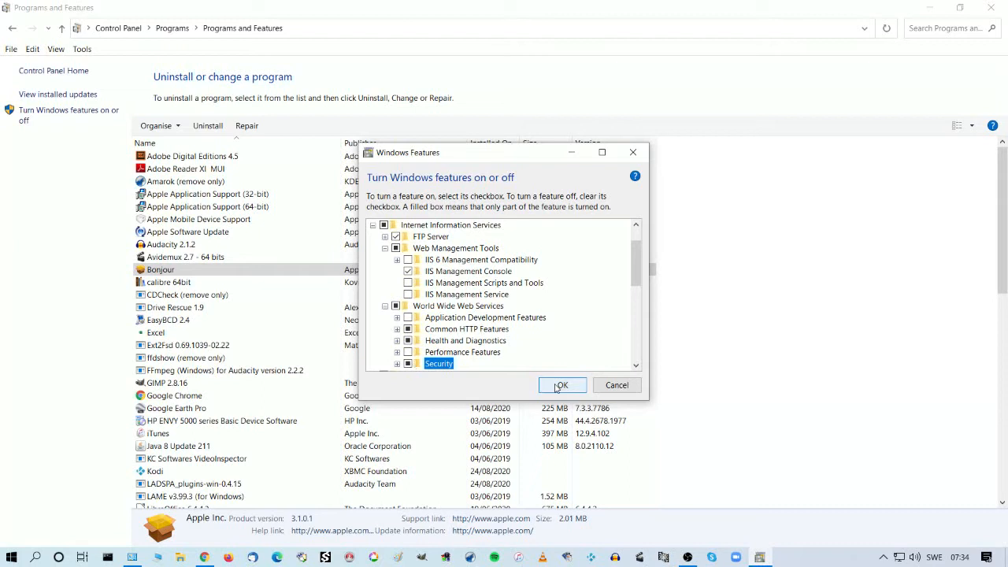
click(562, 385)
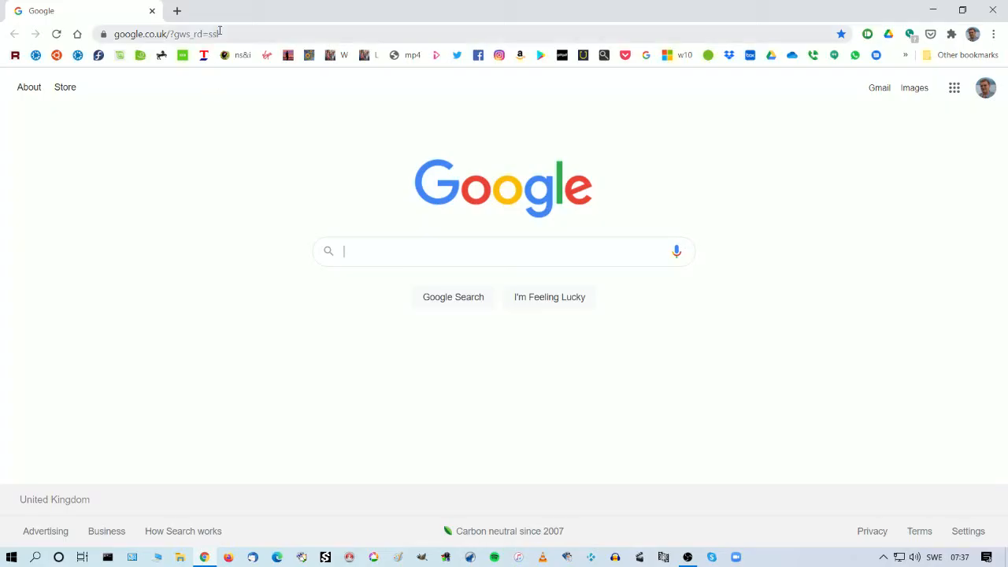
text(http://l)
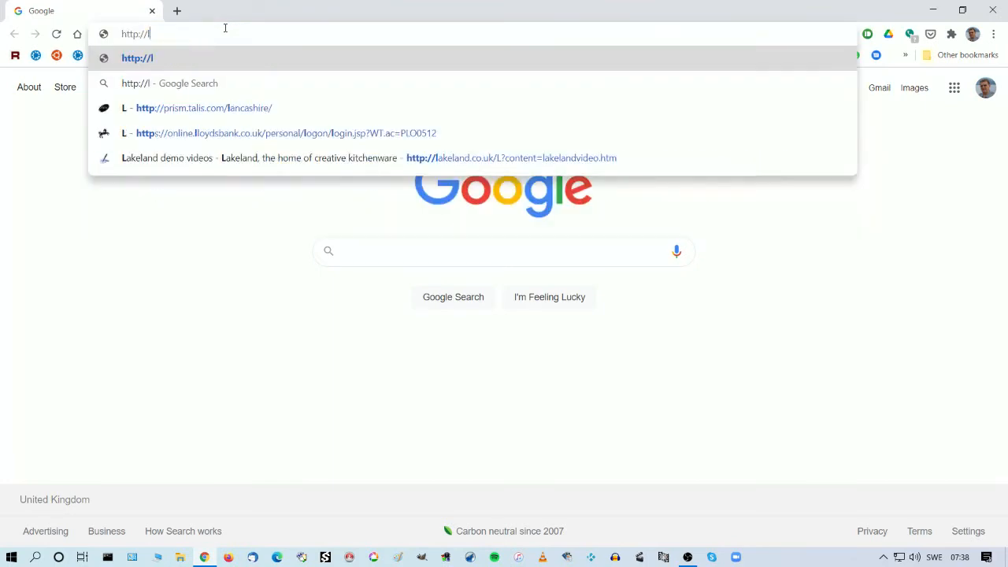
text(ocalhost:80)
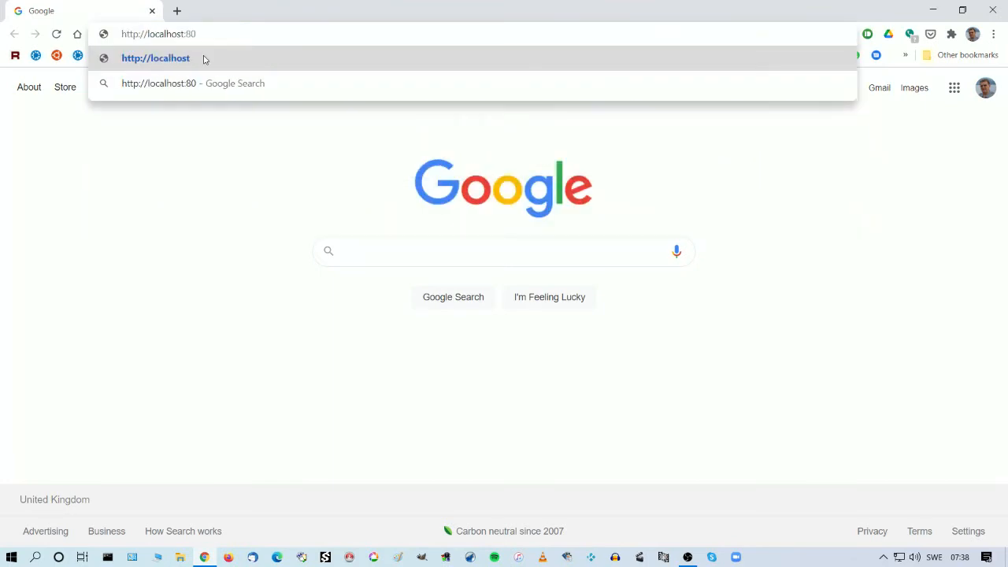
click(156, 58)
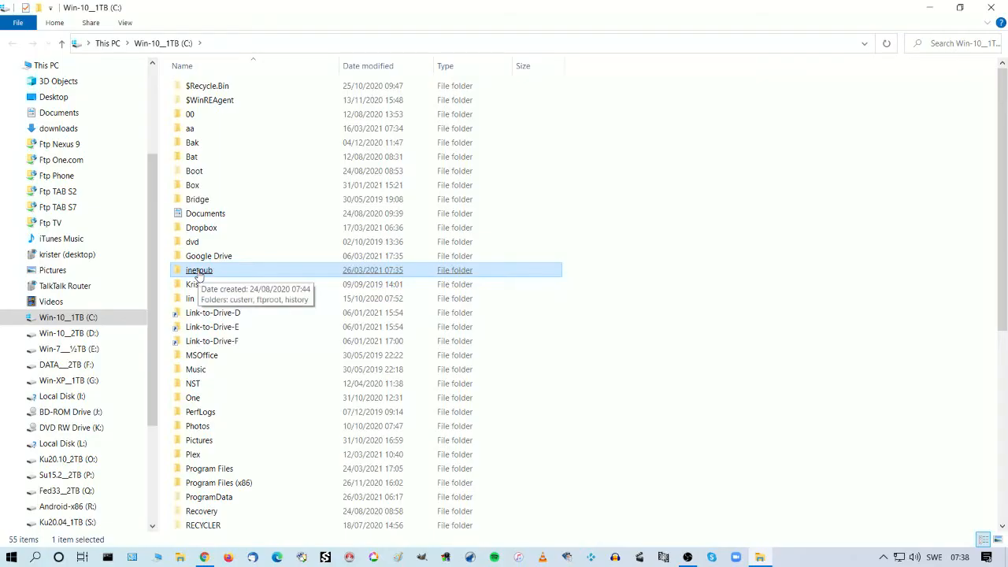
Permanently delete the default iisstart.htm and iisstart.png from C:\inetpub\wwwroot
double_click(199, 270)
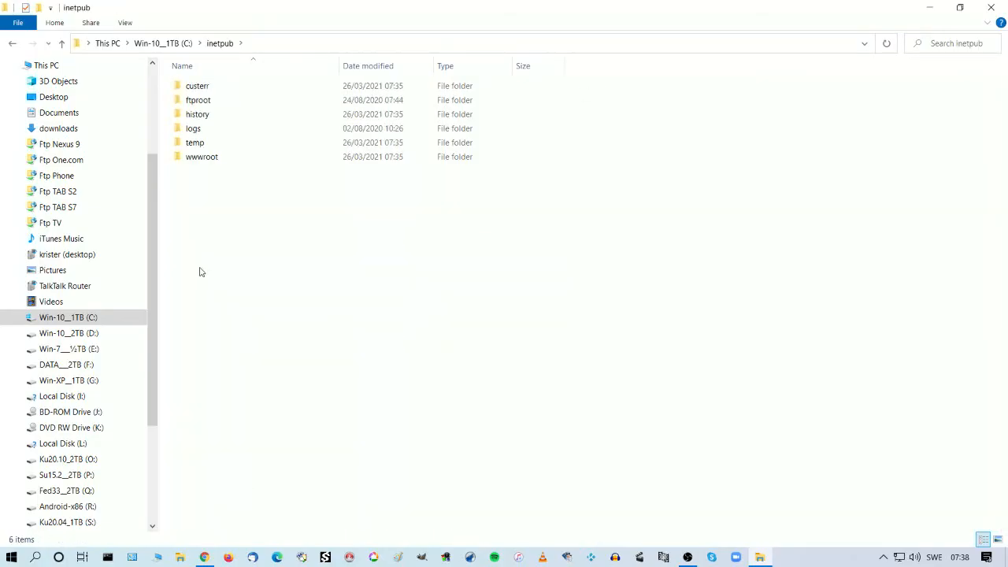
double_click(202, 157)
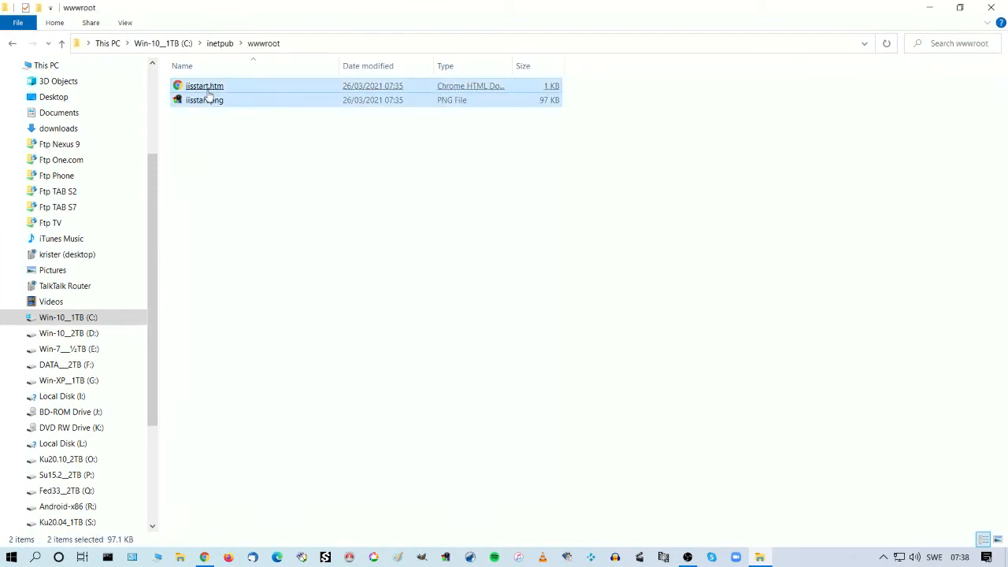
key(Delete)
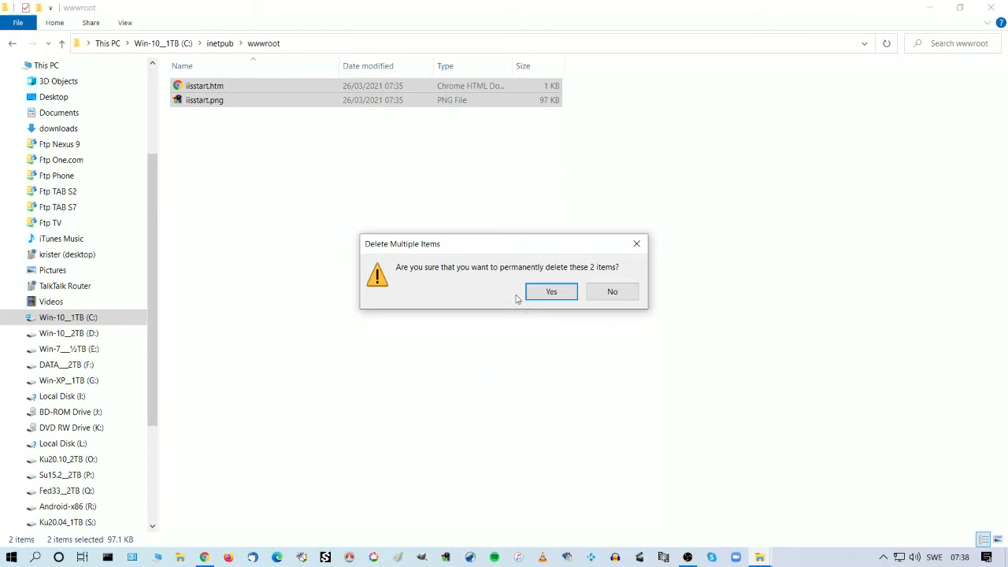
click(551, 291)
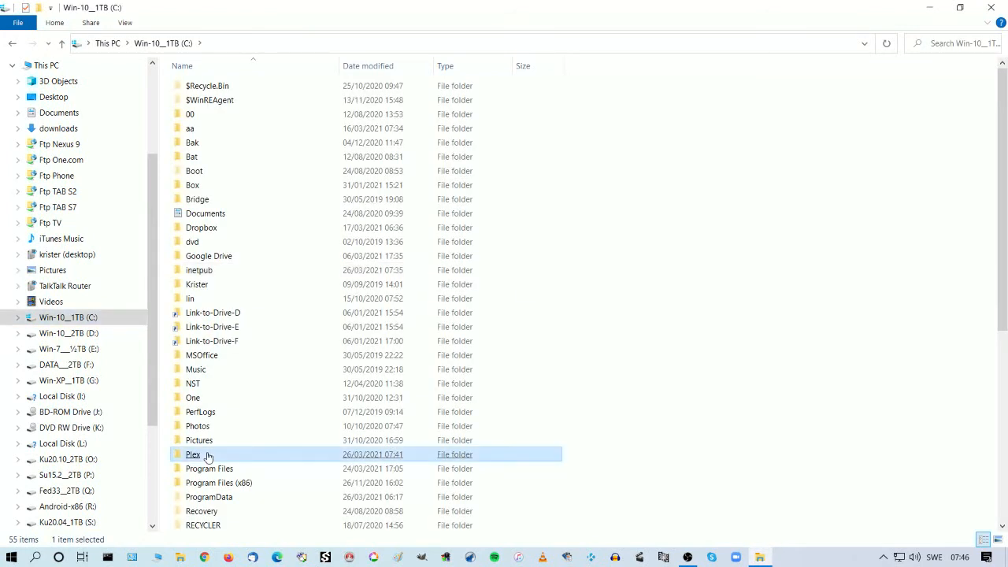
double_click(193, 453)
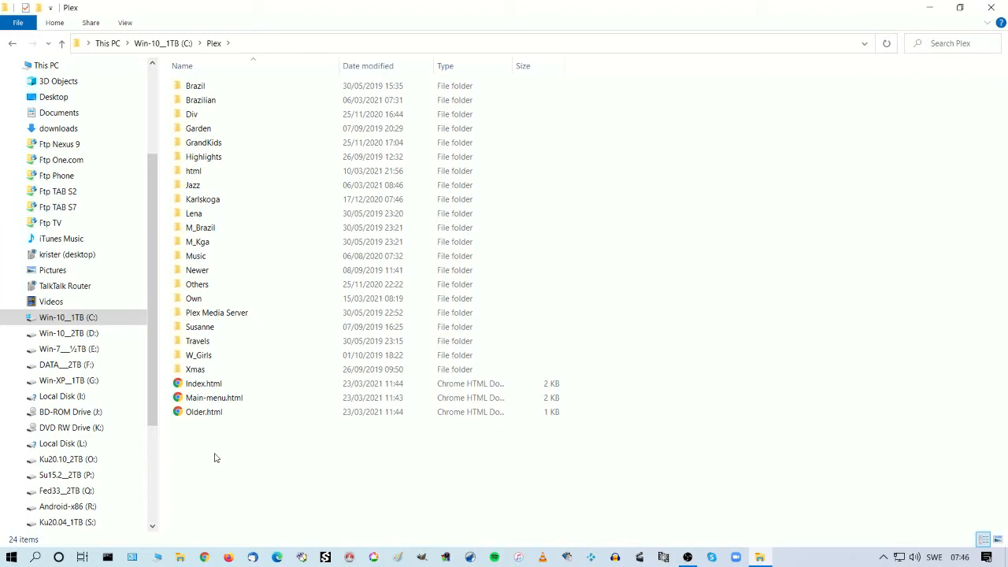
right_click(203, 384)
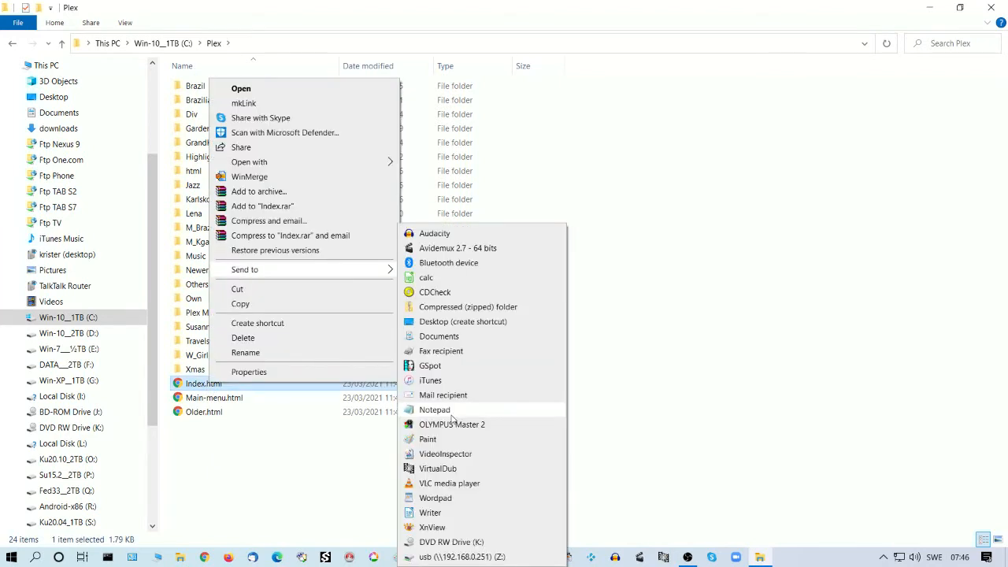
click(434, 410)
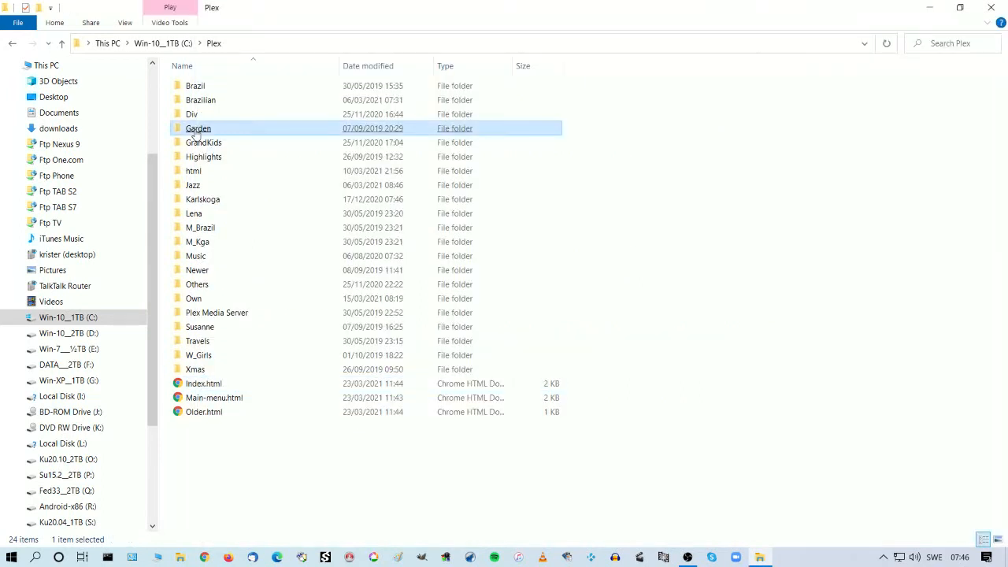
double_click(198, 129)
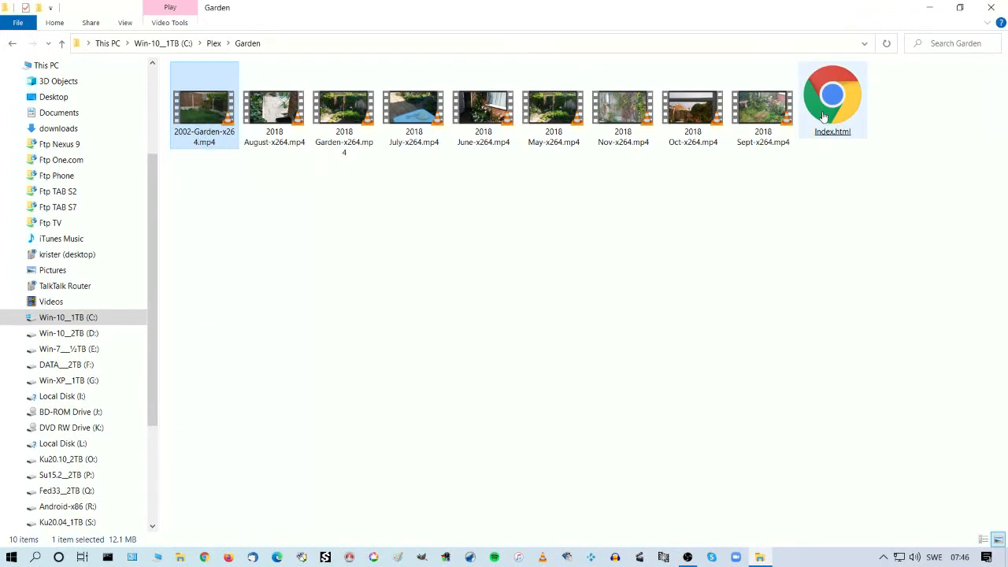
right_click(833, 98)
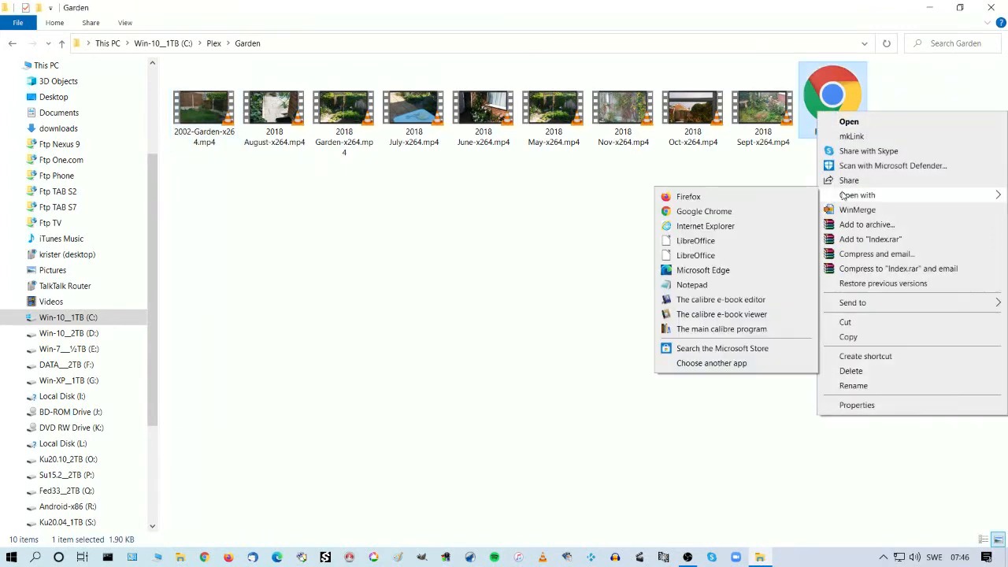
click(692, 285)
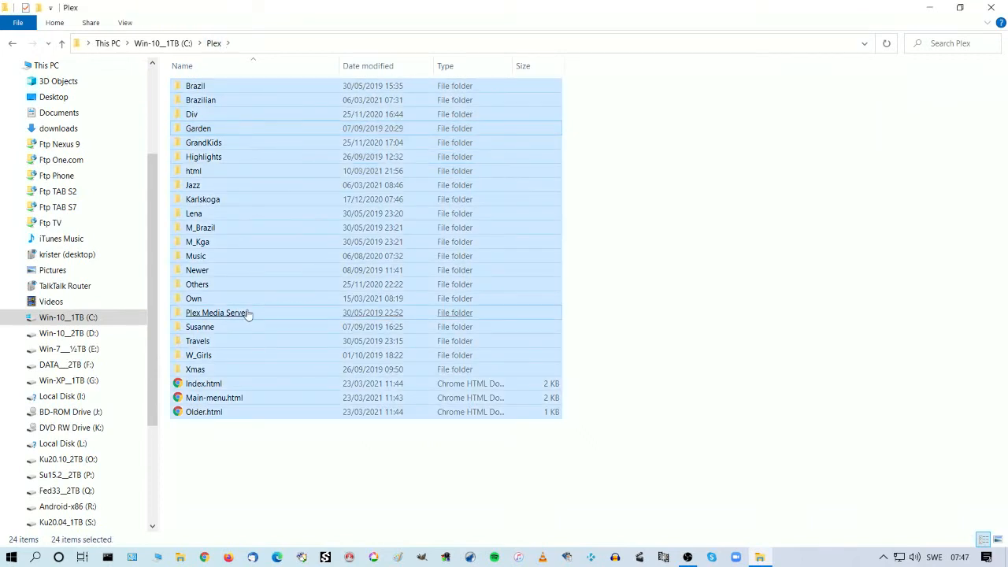
Copy all the Plex folders and HTML pages into the empty inetpub wwwroot folder
right_click(217, 313)
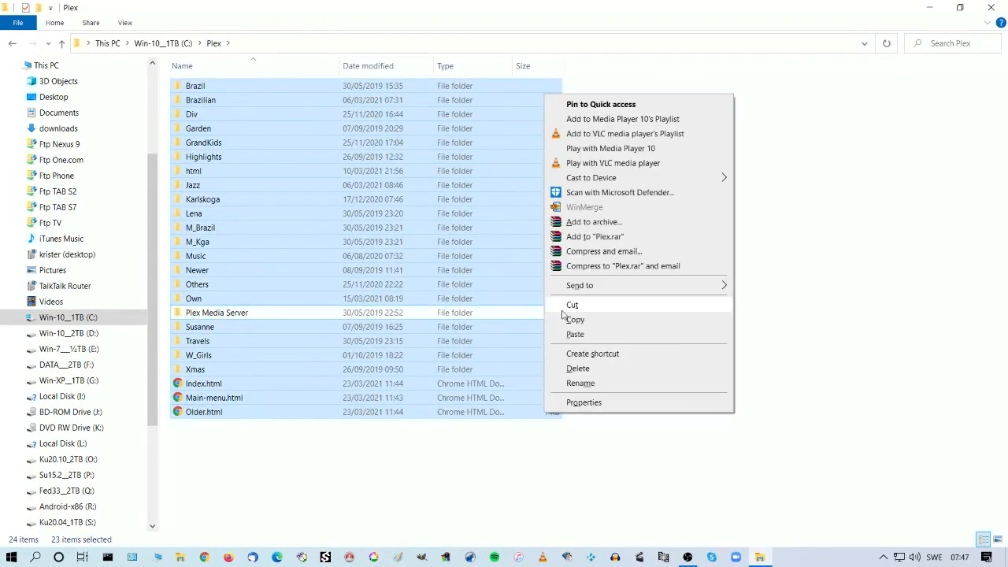
click(564, 313)
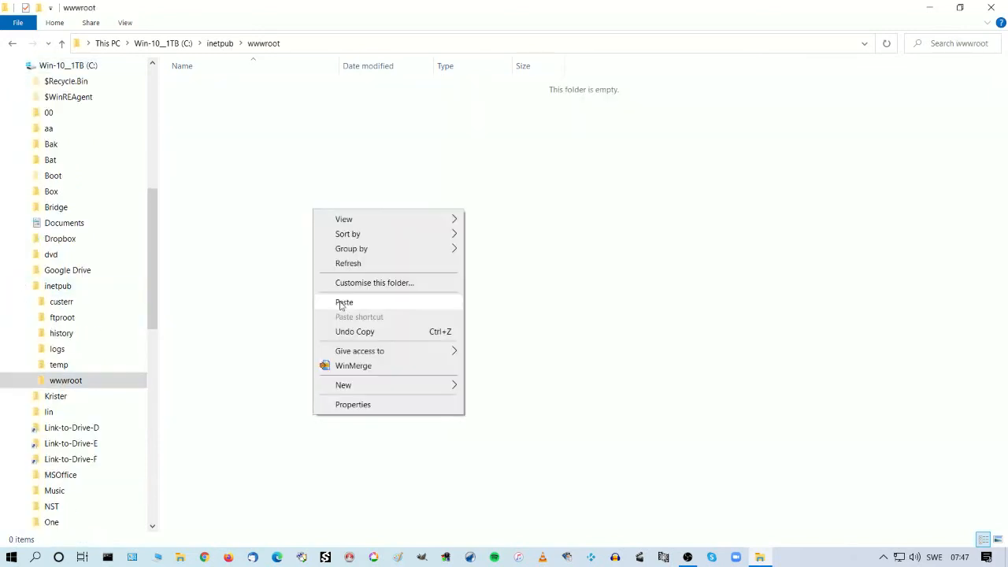
click(344, 302)
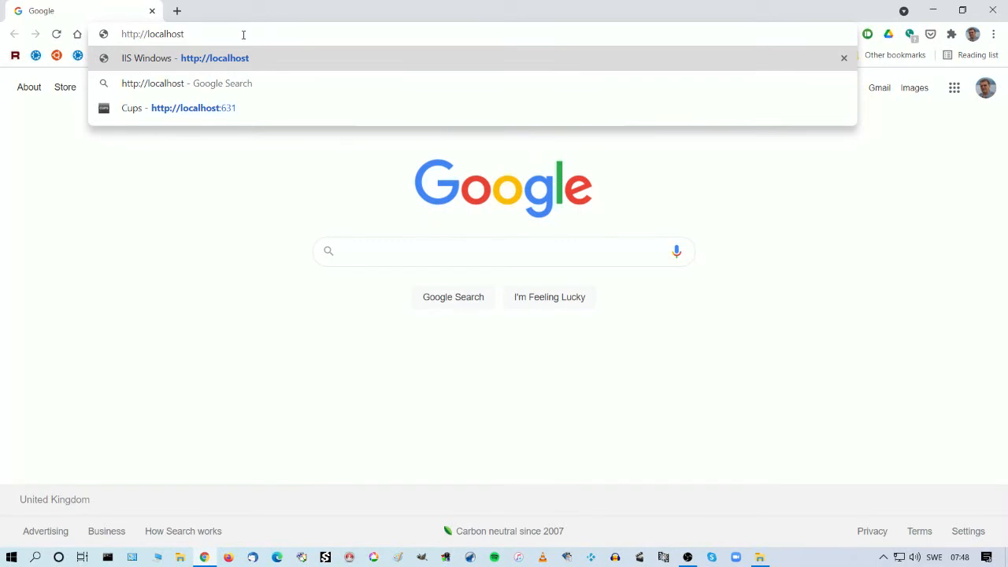
text(:80)
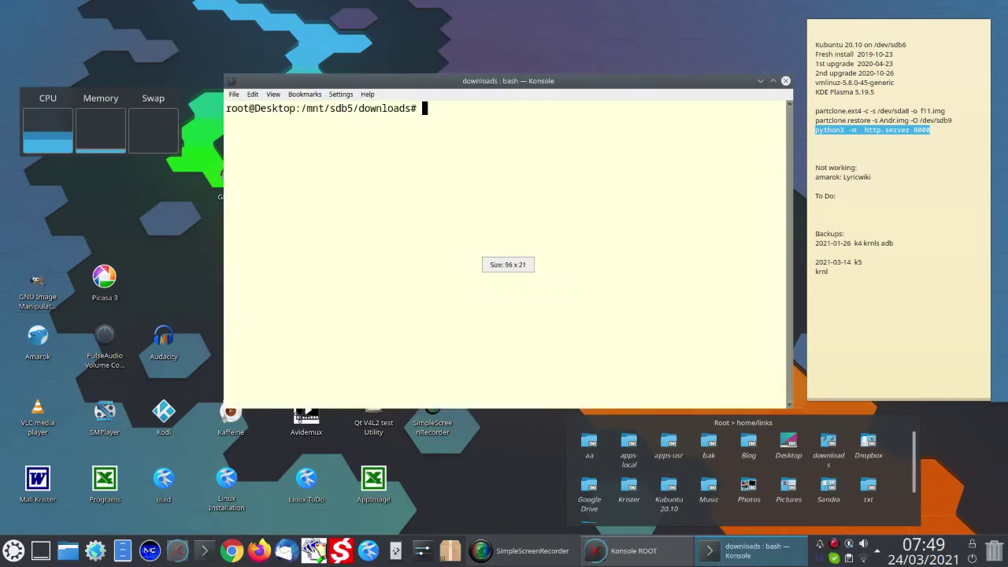
Run apt install python3, which reports it is already installed
text(apt ins)
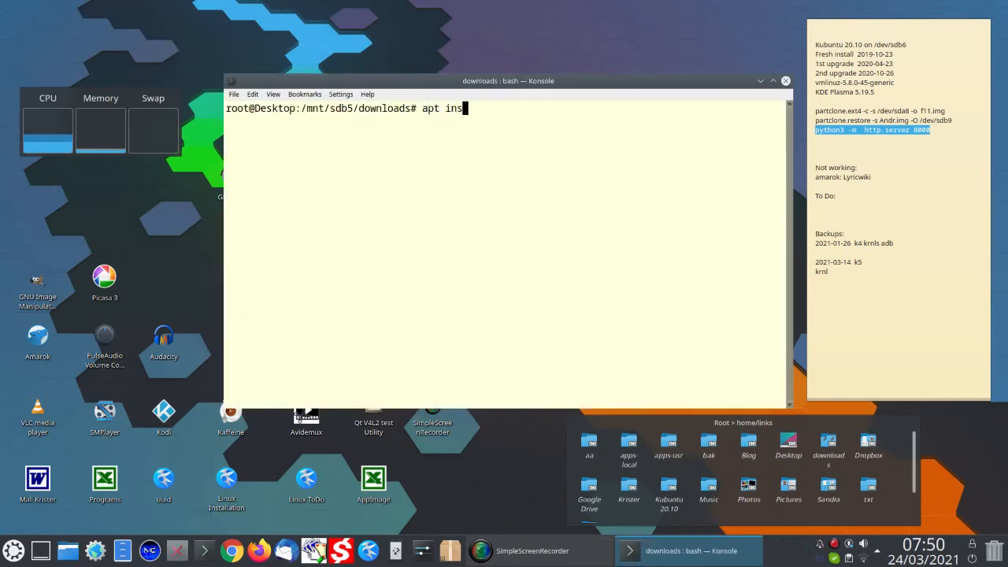
text(tall python3)
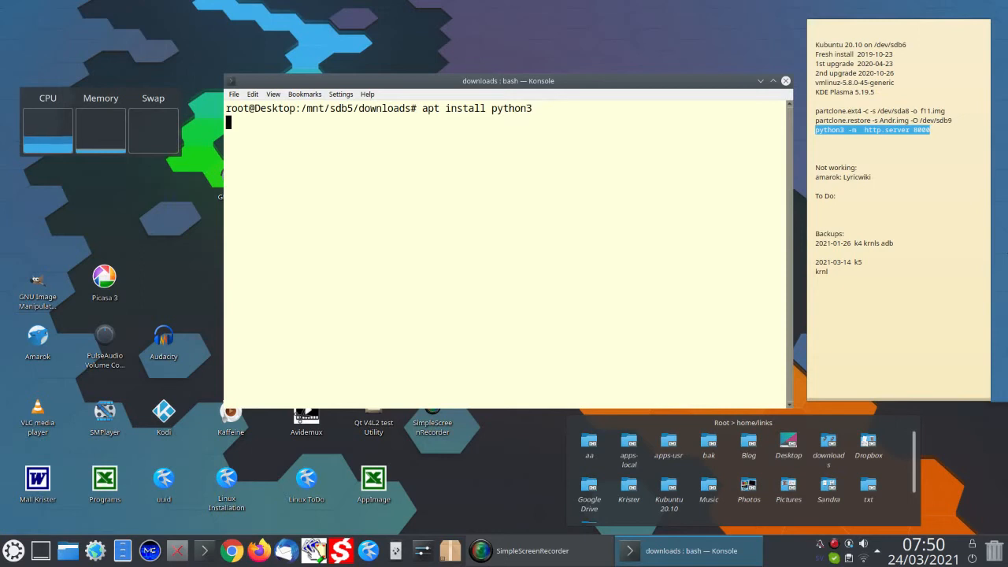
key(Return)
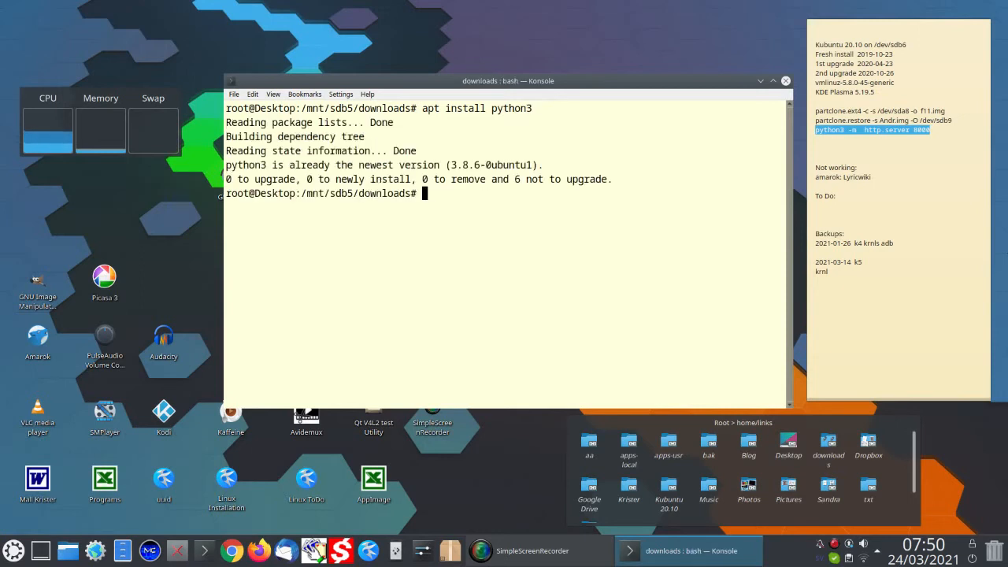
Change directory to /mnt/sdb4/inetpub/wwwroot
text(cd /mnt/sdb4/)
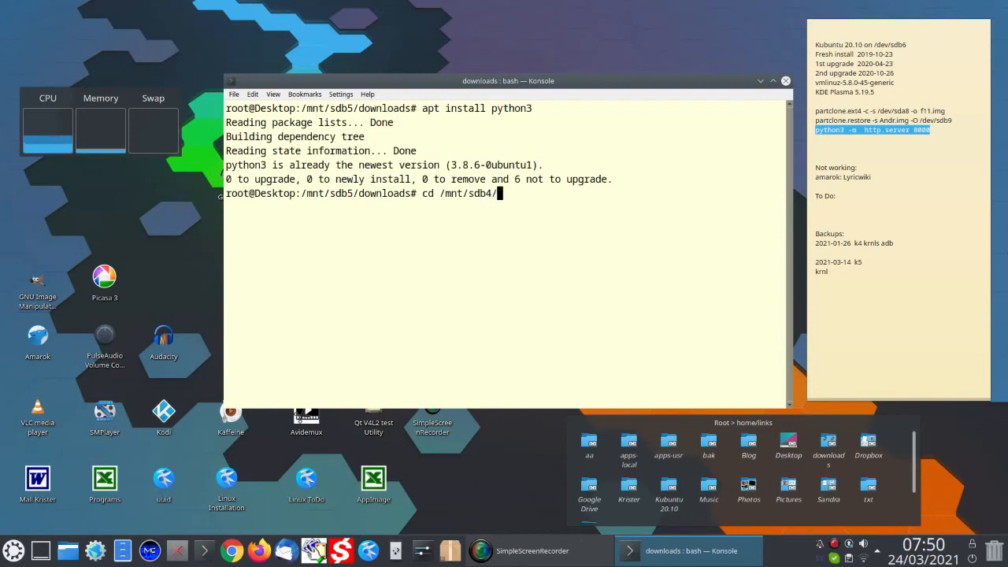
text(inetpub)
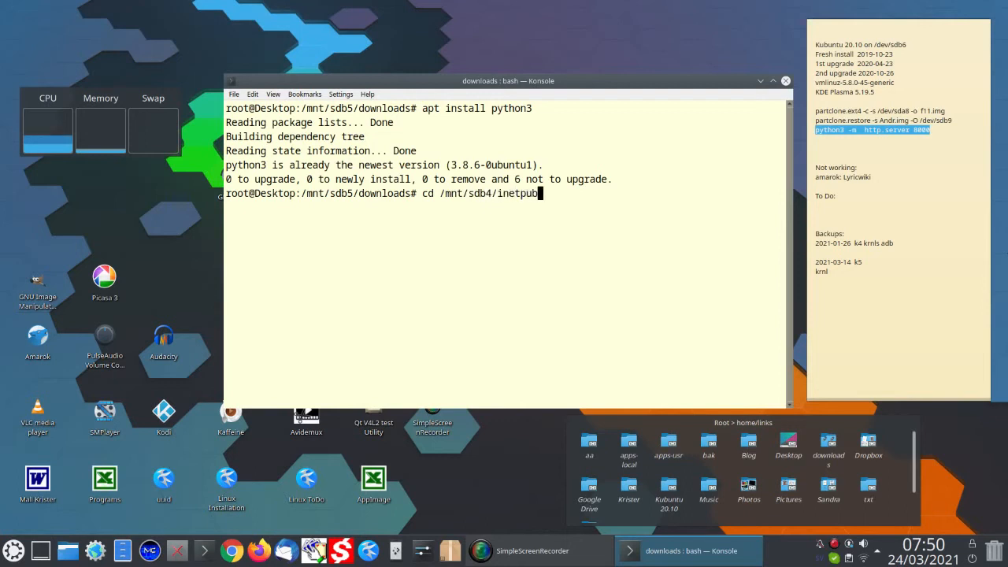
text(wwwroo)
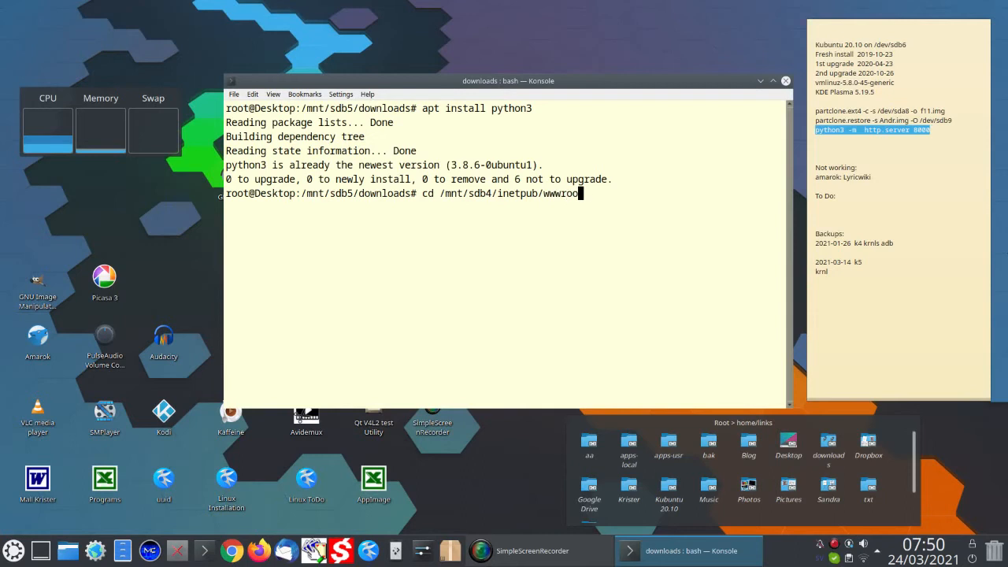
key(Return)
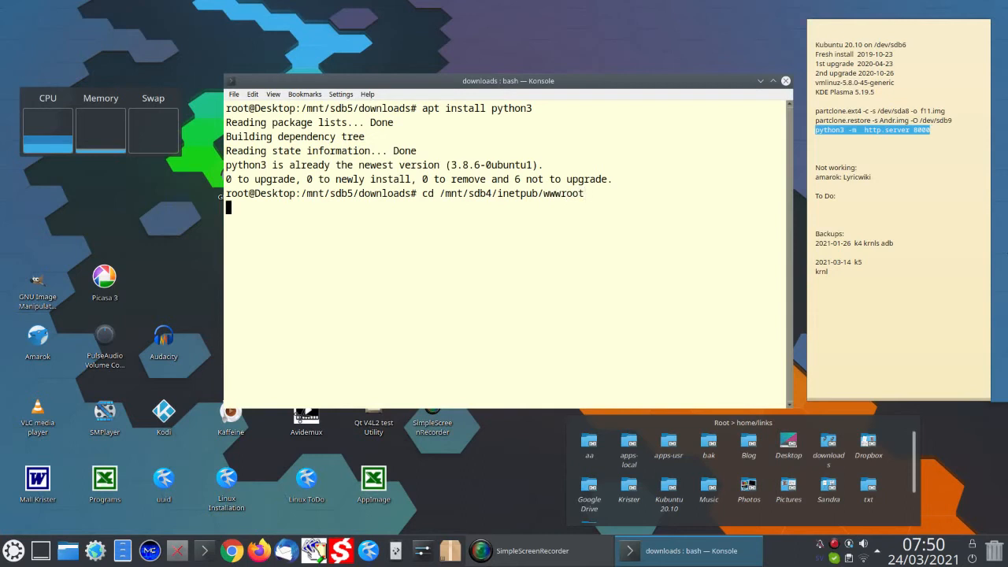
key(Return)
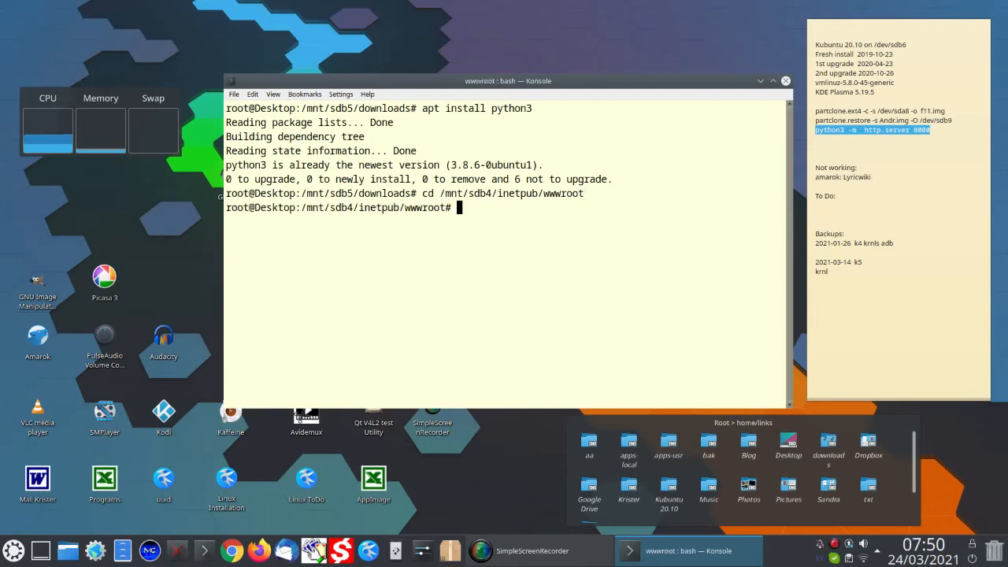
Start the server with python3 -m http.server 8000 from the wwwroot folder
right_click(873, 129)
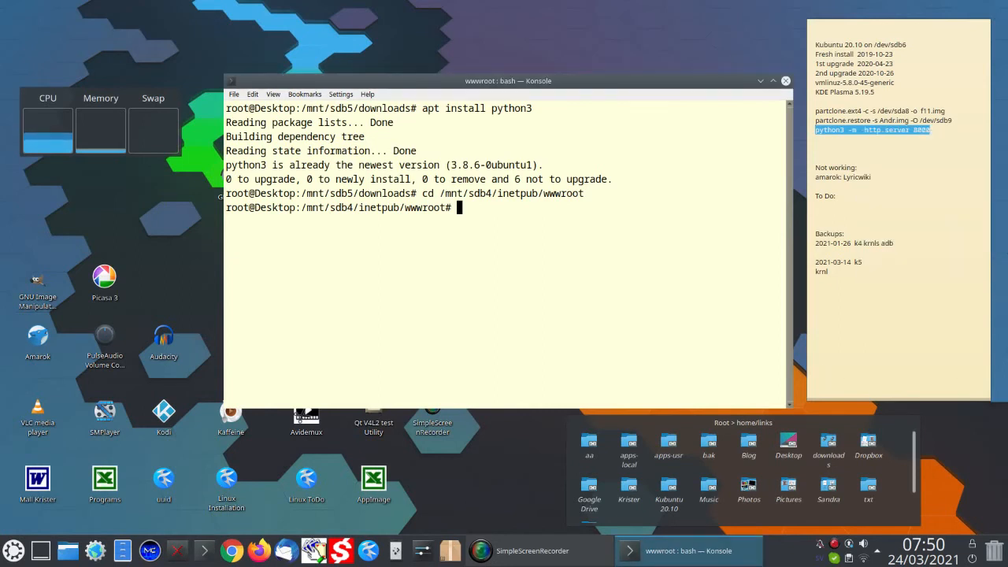
text(python3 -m  http.server 8000)
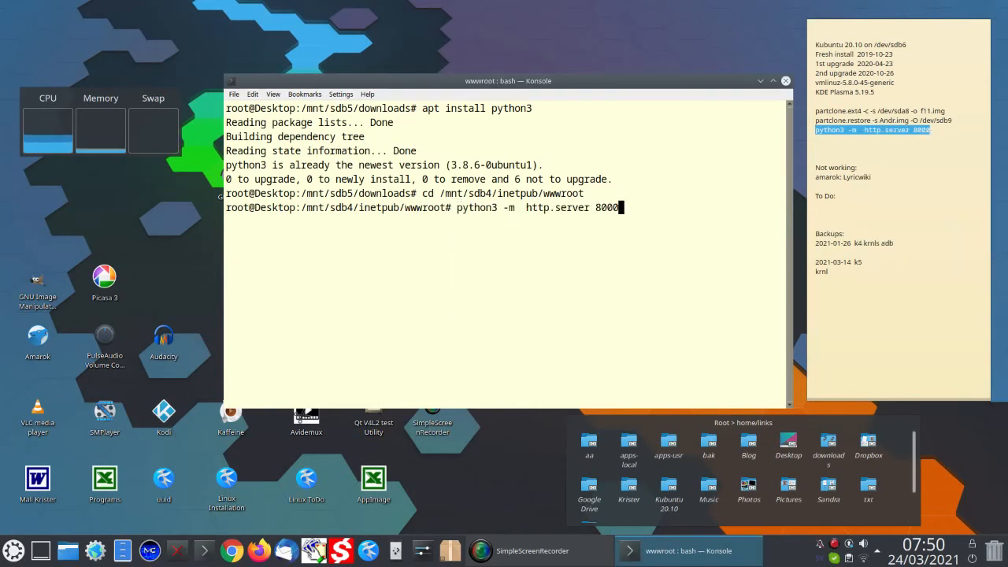
key(Return)
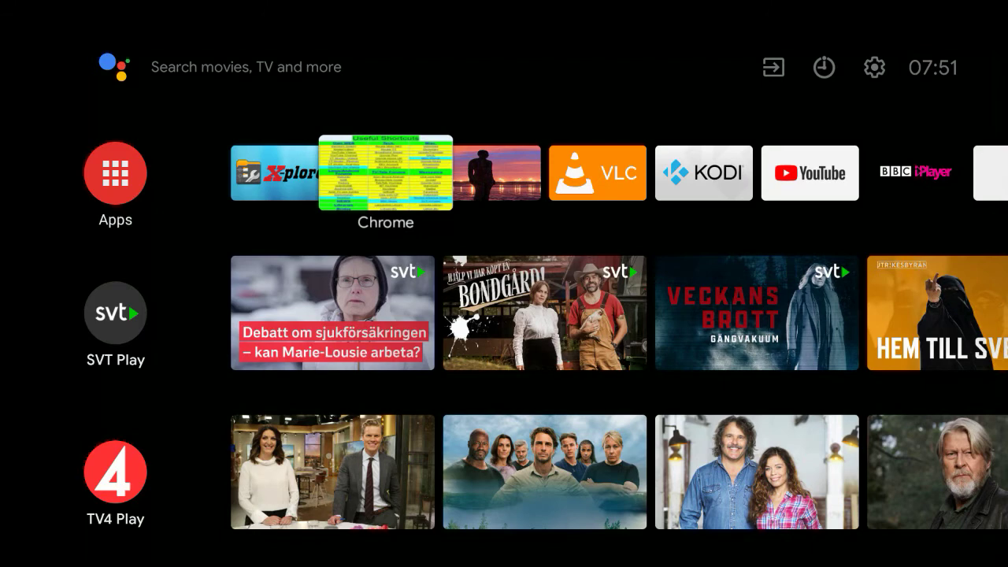
Open the 192.168.0.6:8000 Our Videos site on TV Chrome and play the 2018 November garden video
click(385, 172)
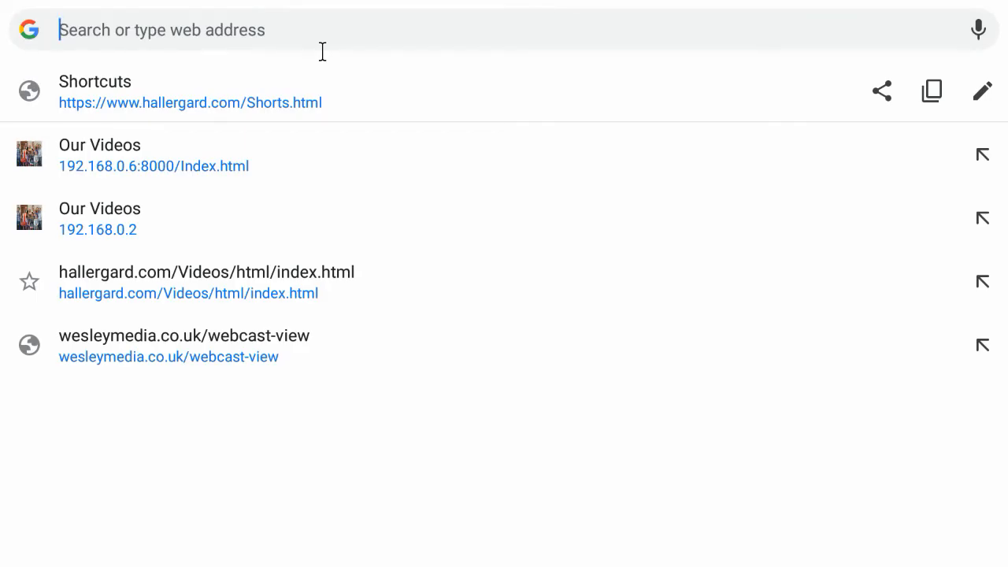
mouse_move(166, 166)
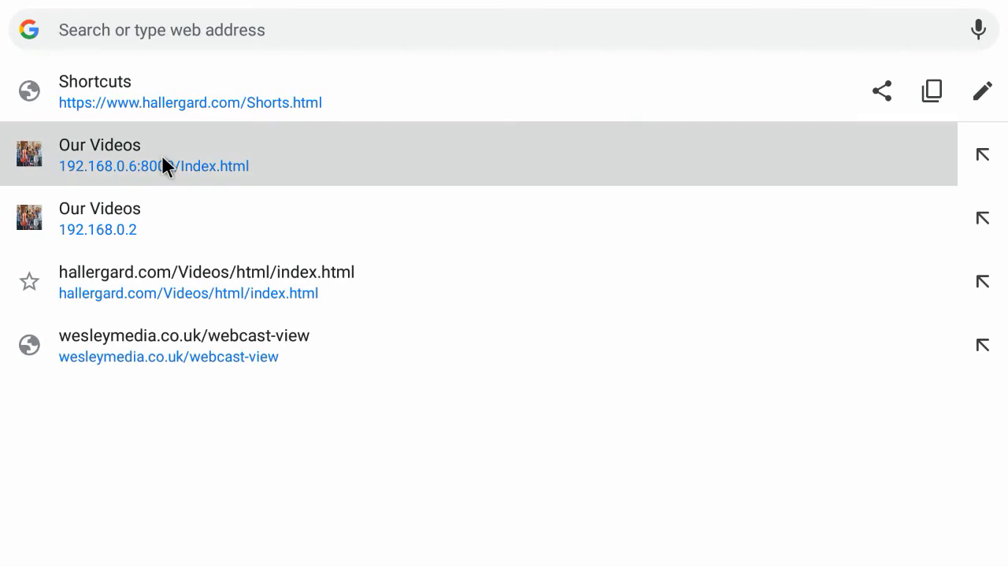
click(154, 154)
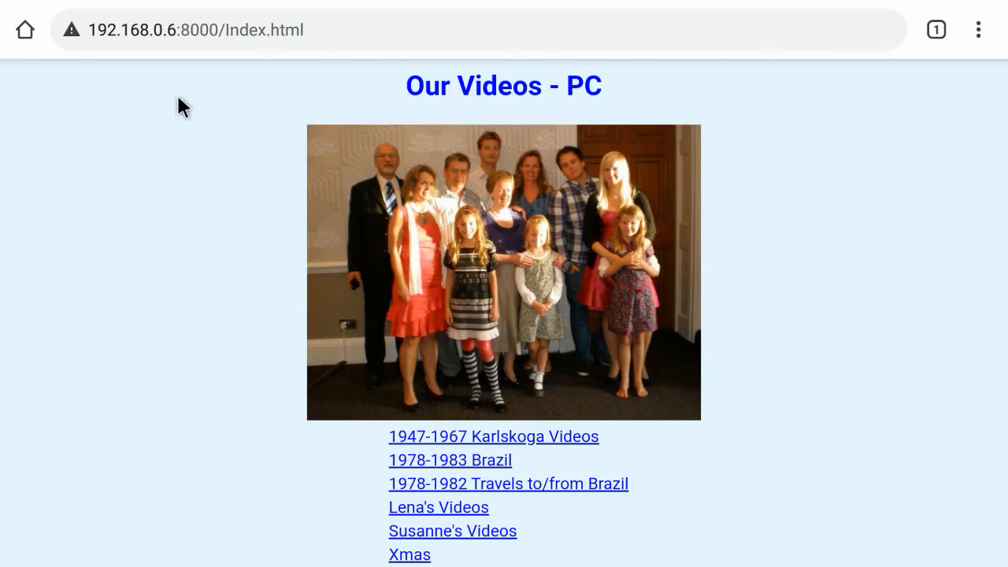
scroll(down, 3)
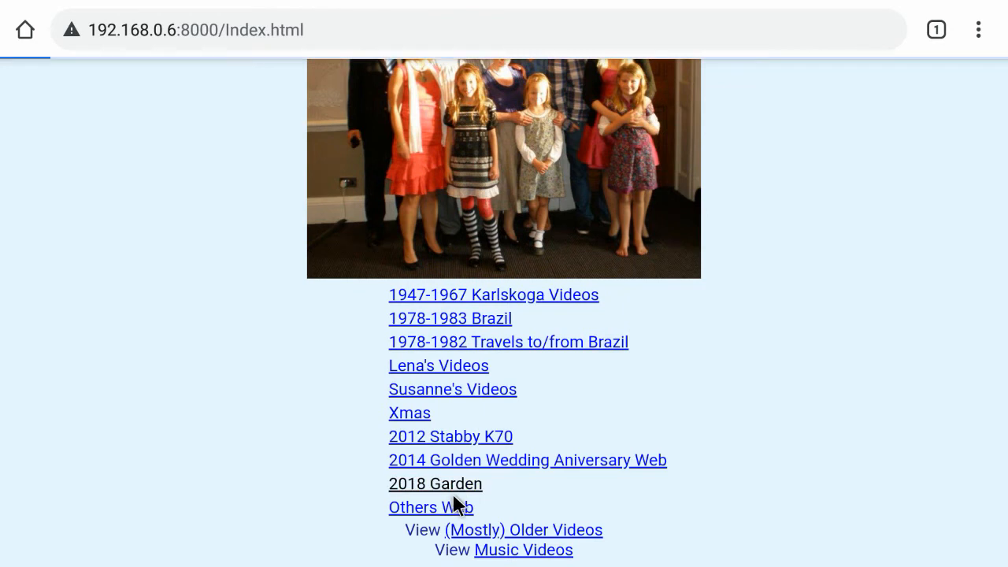
click(436, 483)
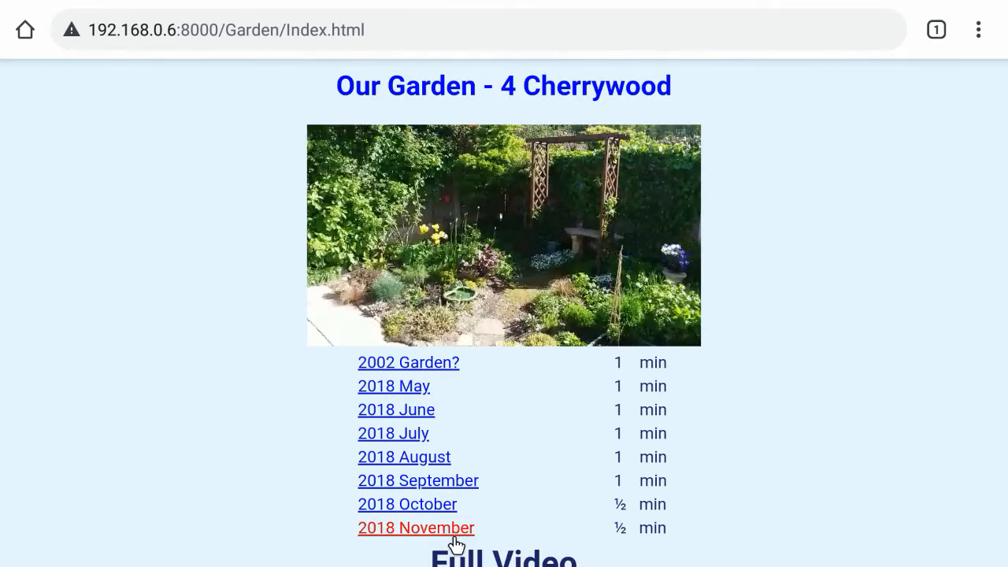
click(416, 528)
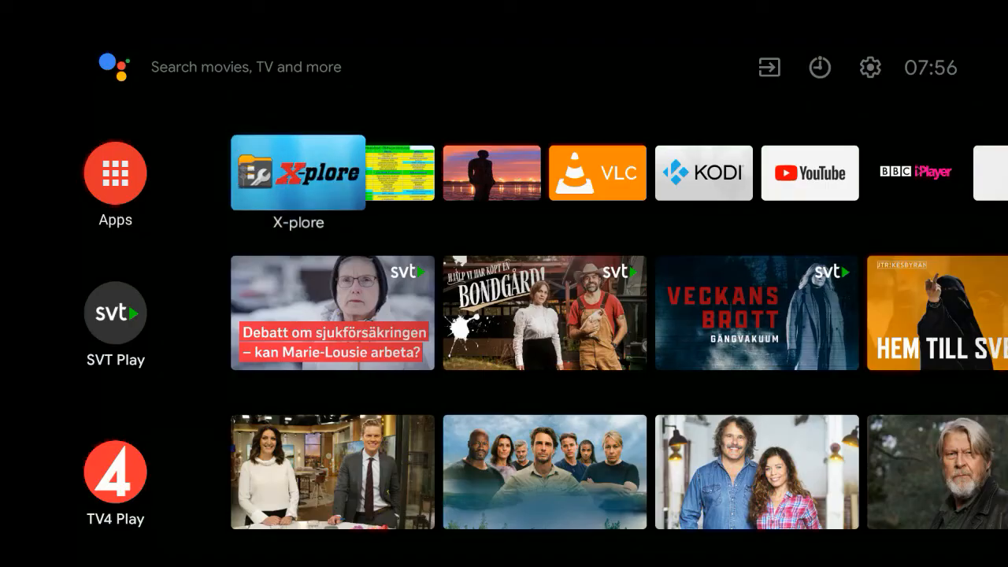
Launch X-plore and browse Internal shared storage toward the downloaded SimpleHttpServer APK
click(298, 173)
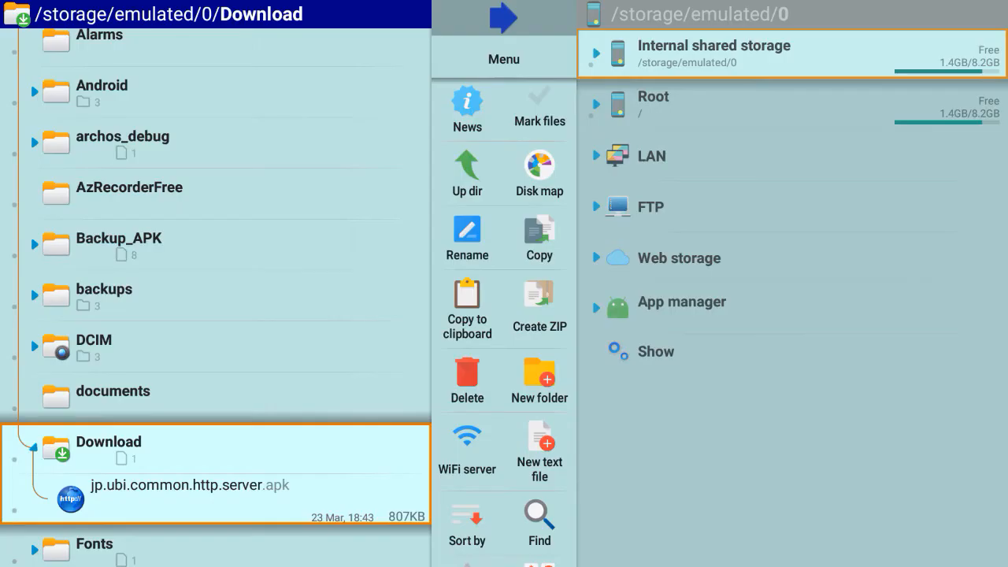
mouse_move(702, 53)
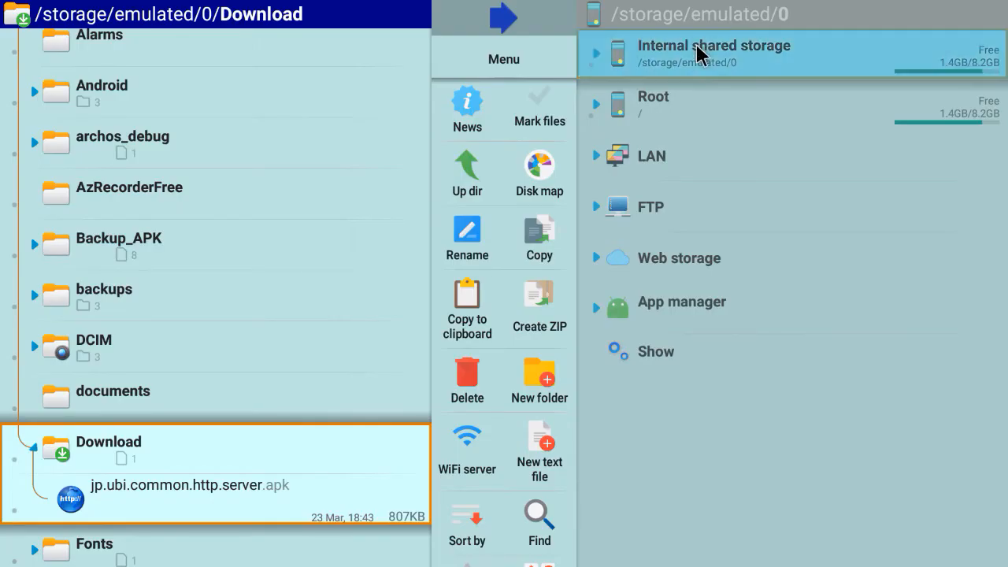
click(714, 45)
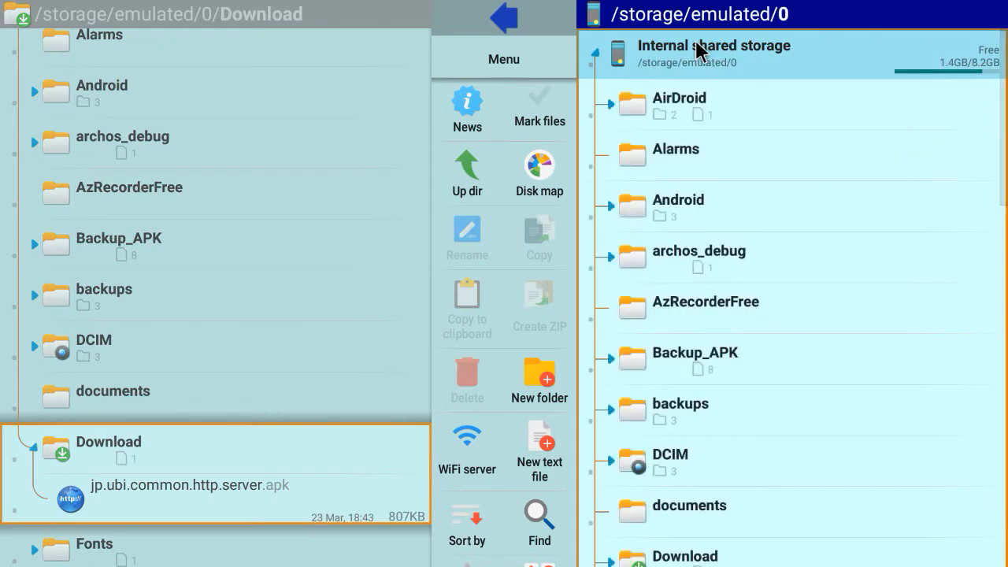
scroll(down, 3)
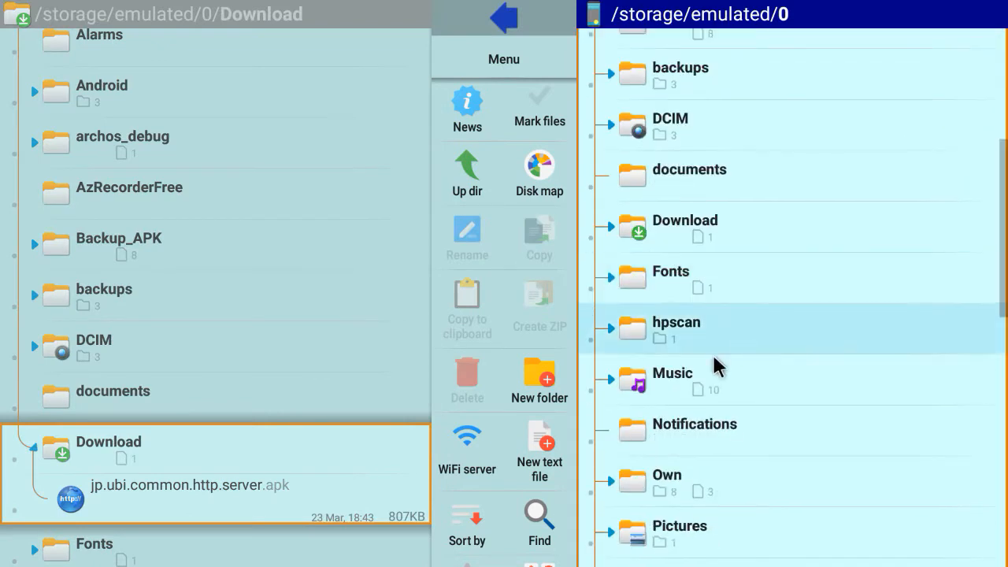
mouse_move(674, 488)
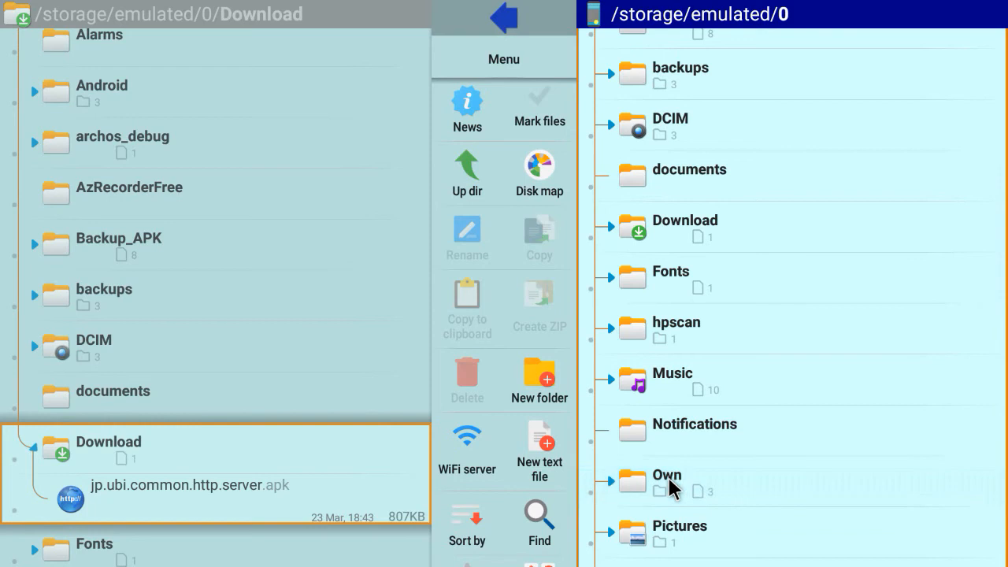
click(667, 474)
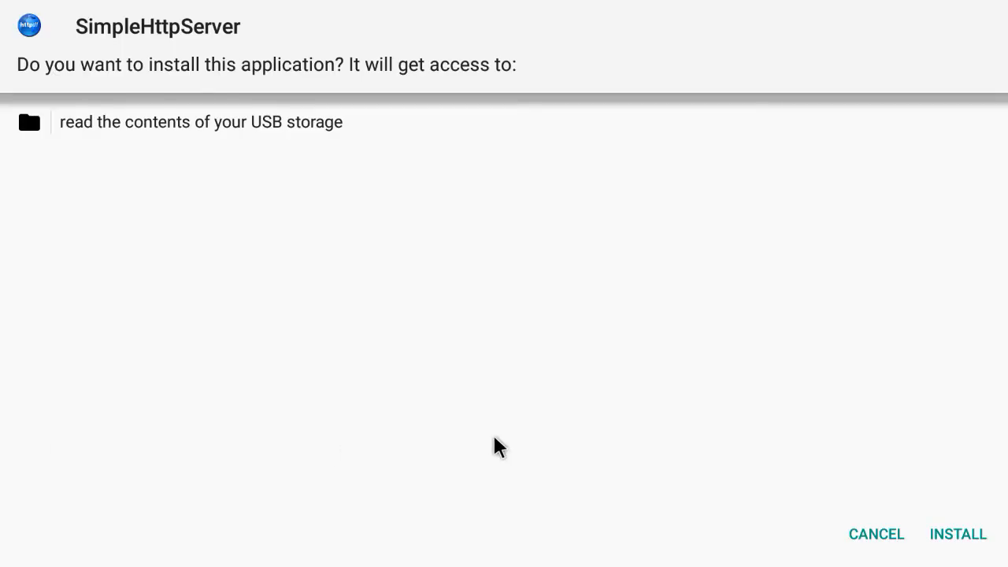
Install SimpleHttpServer from the package installer and launch it
click(957, 535)
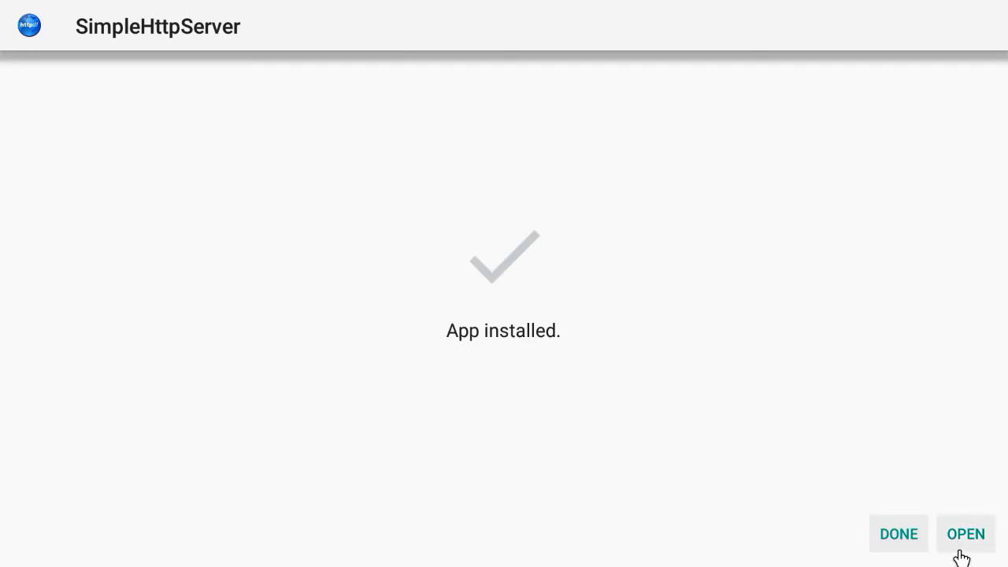
click(966, 533)
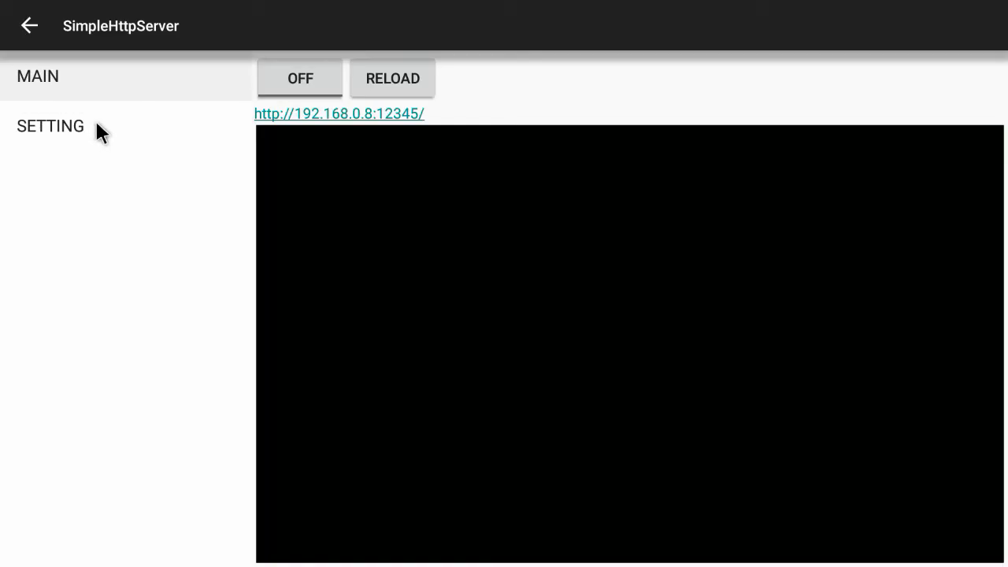
Enable start on boot and launch, set document root to Own with index.html, then launch the server address
click(51, 126)
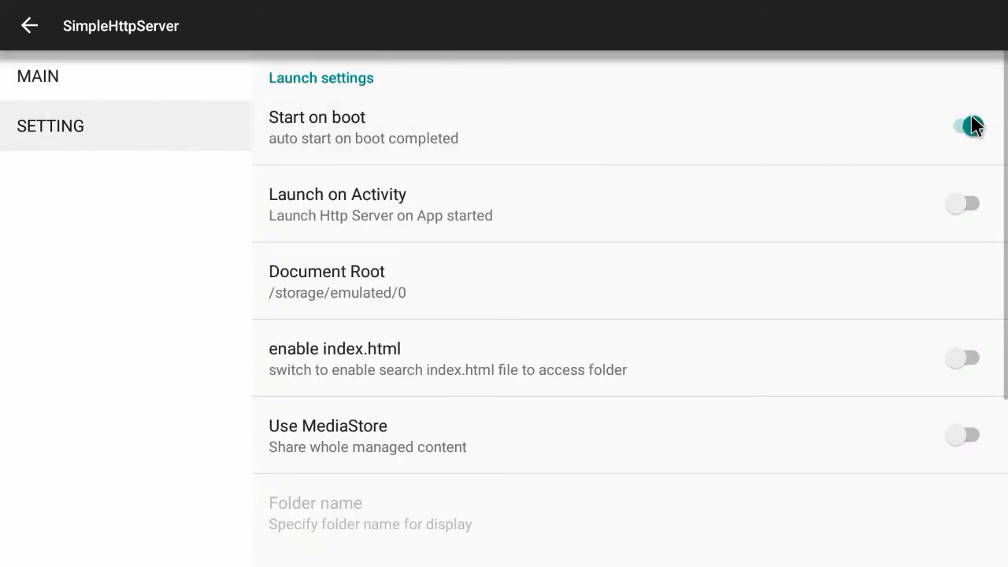
click(963, 203)
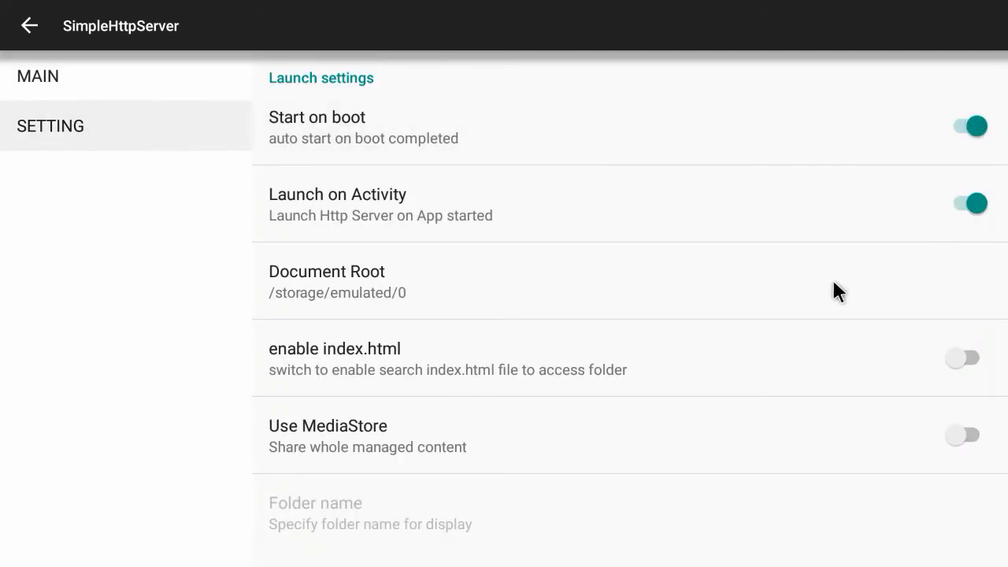
click(963, 359)
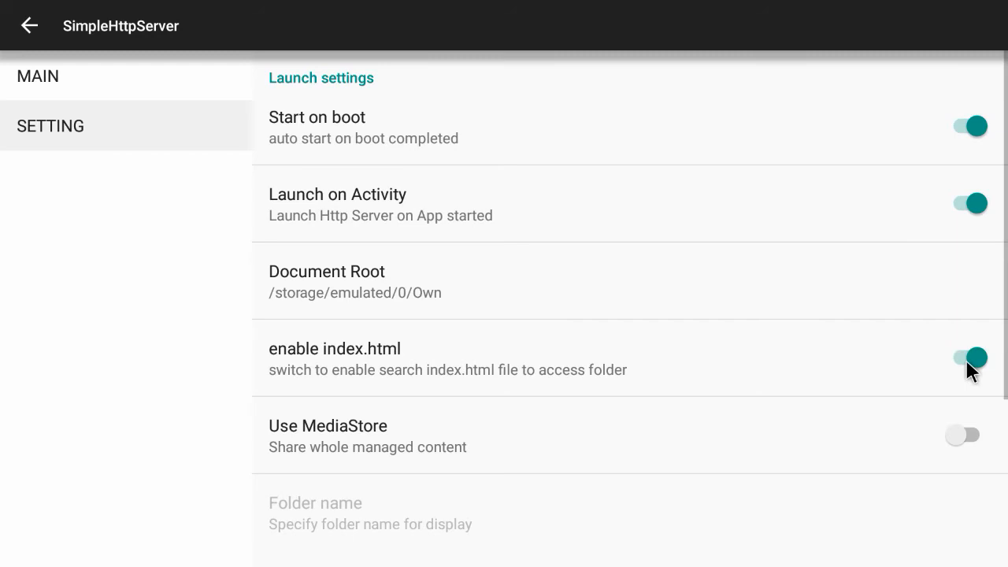
click(38, 76)
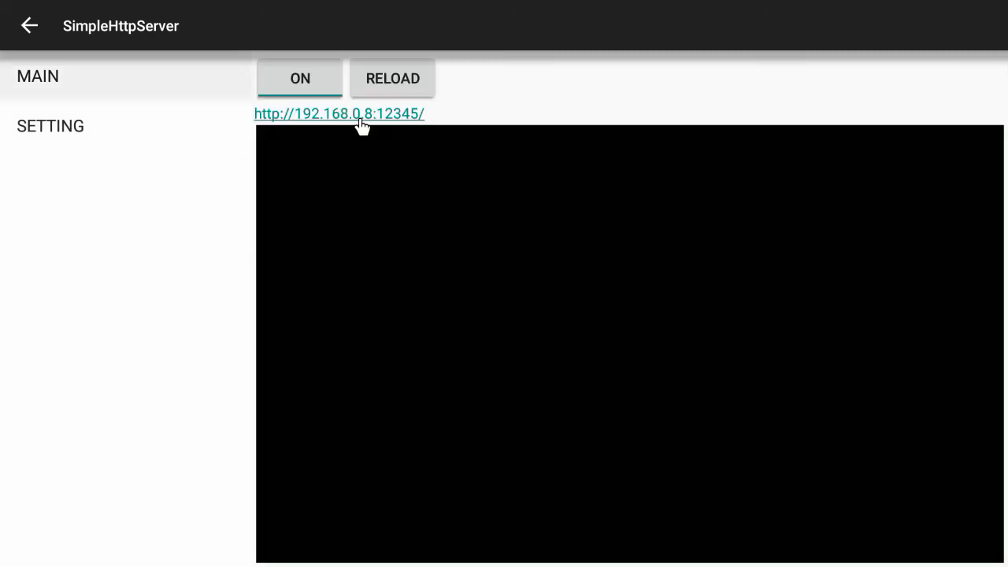
click(339, 114)
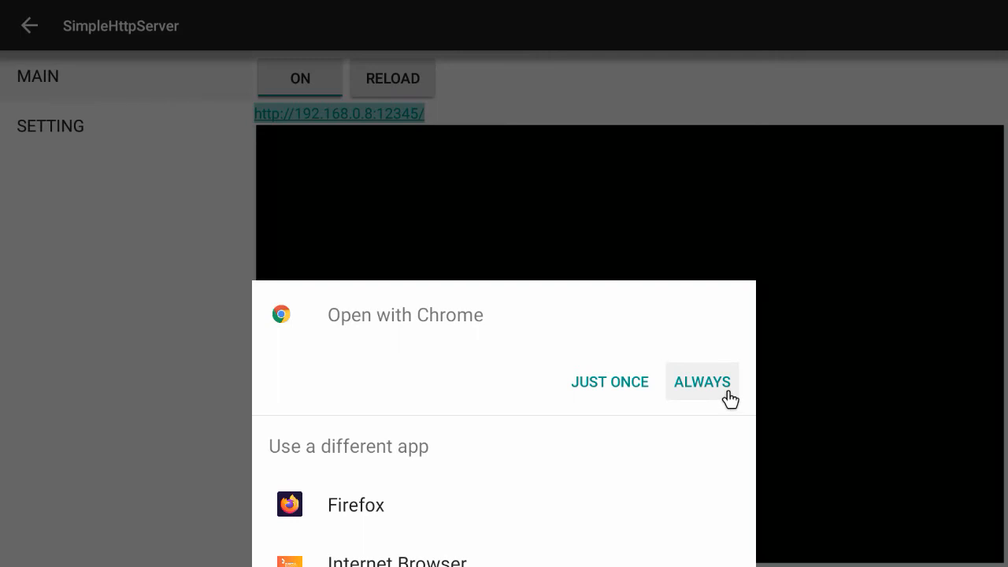
Always open with Chrome, then browse the Our Videos site to the 2018 Garden page
click(700, 382)
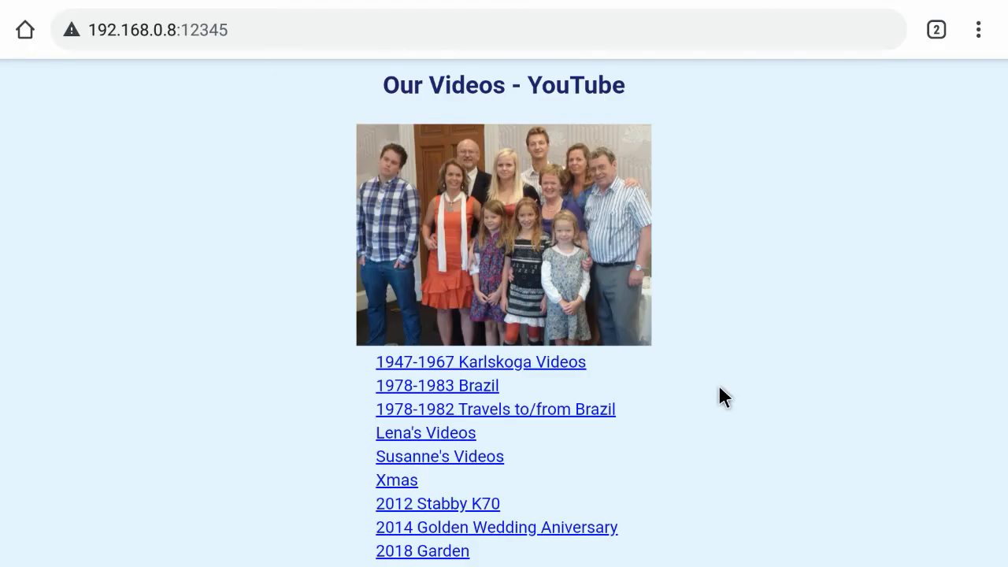
click(422, 551)
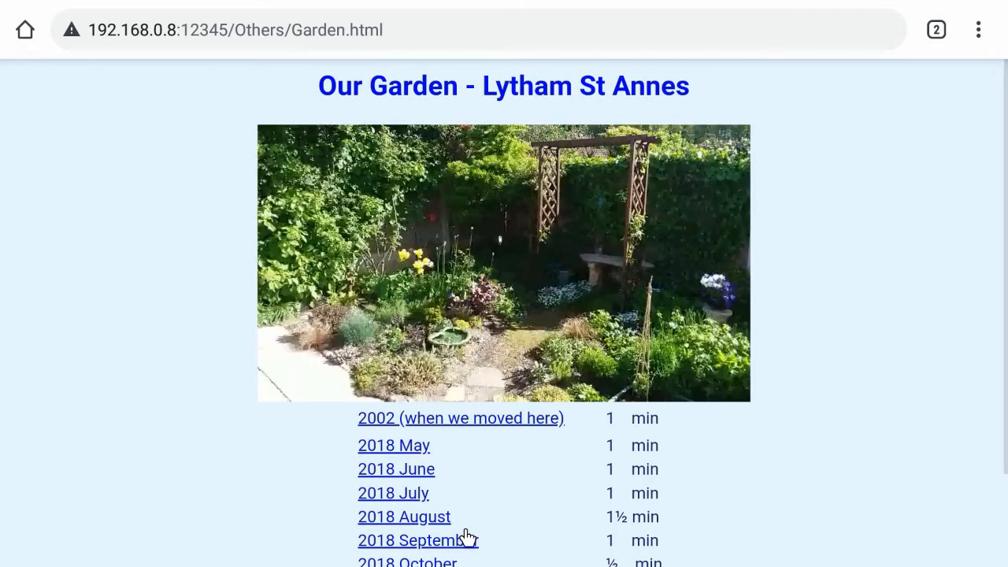
scroll(down, 3)
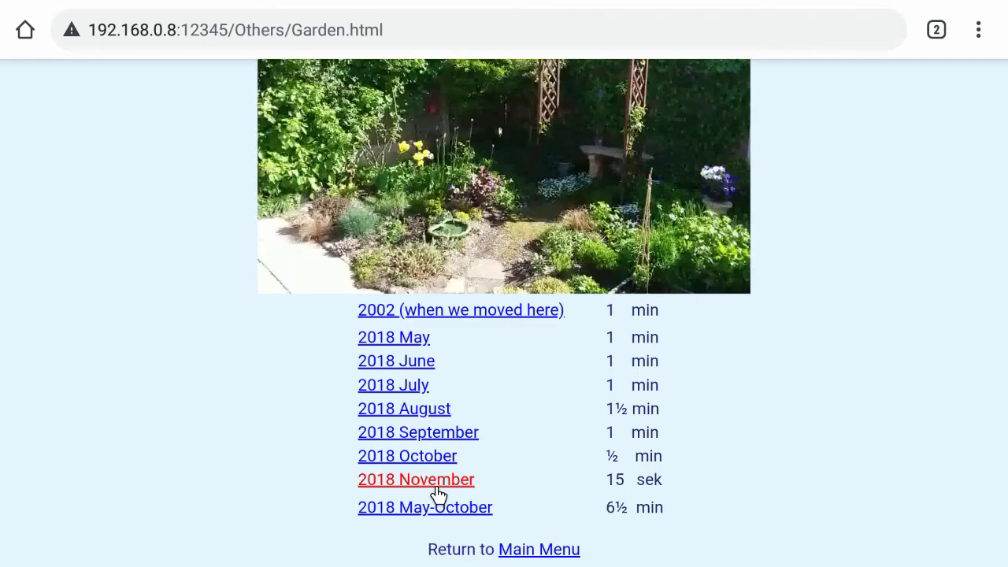